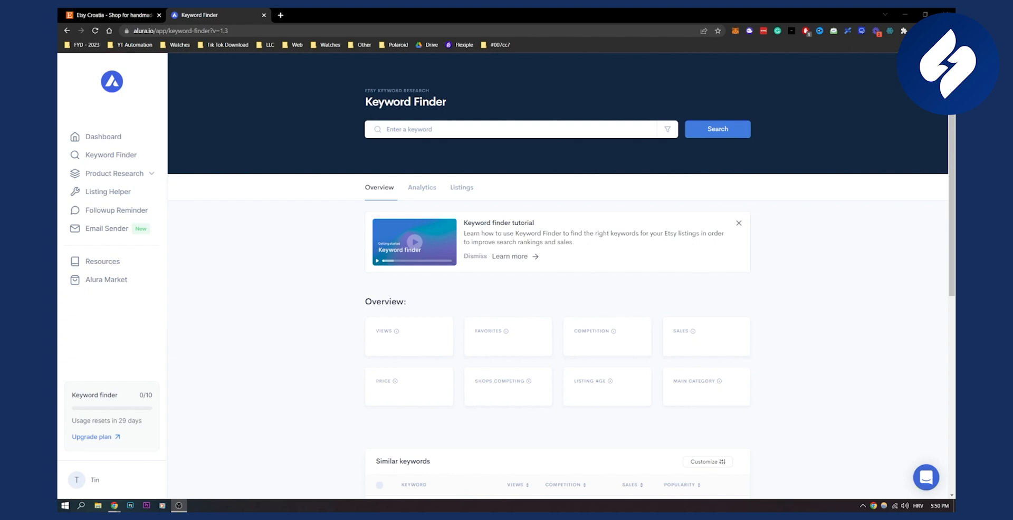
{"action": "mouse_move", "coordinate": [430, 152]}
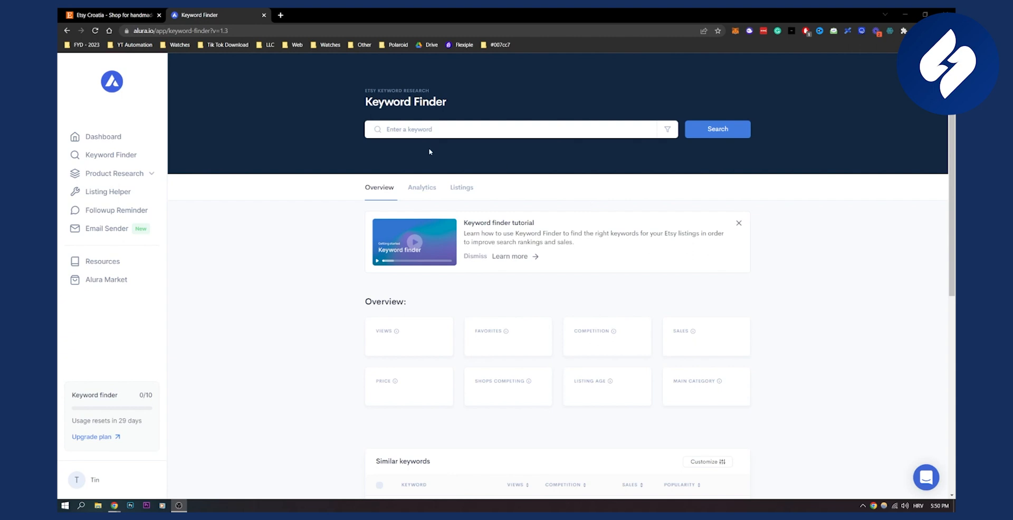
{"action": "mouse_move", "coordinate": [111, 126]}
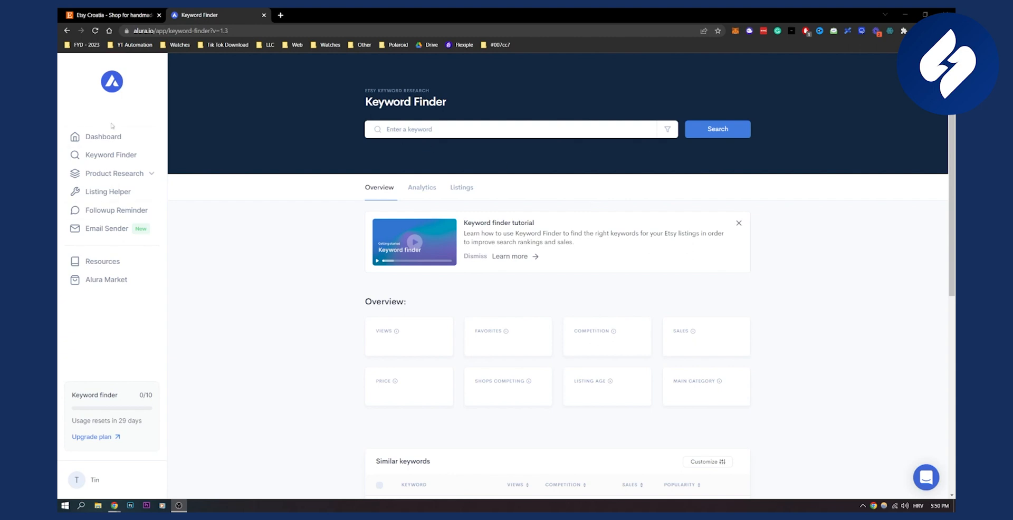
{"action": "mouse_move", "coordinate": [259, 238]}
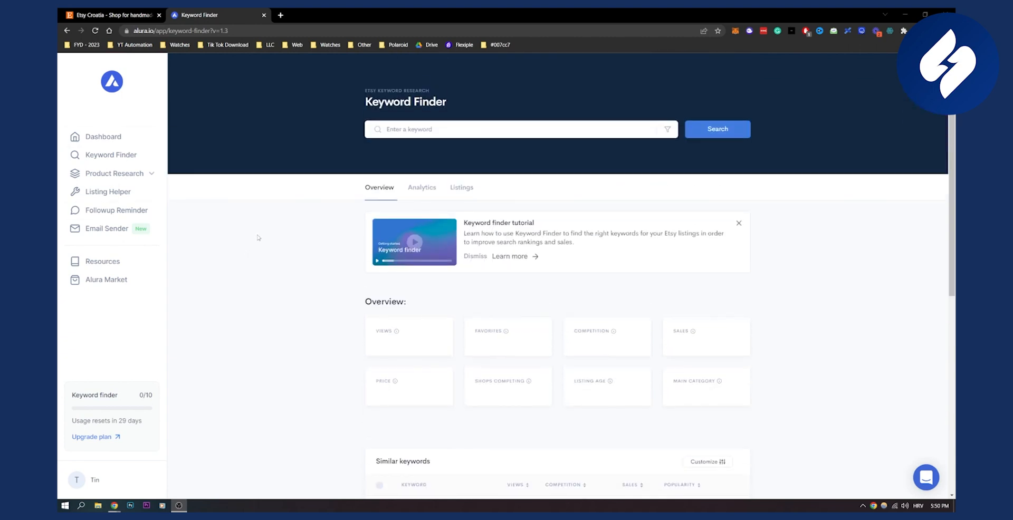
{"action": "mouse_move", "coordinate": [238, 208]}
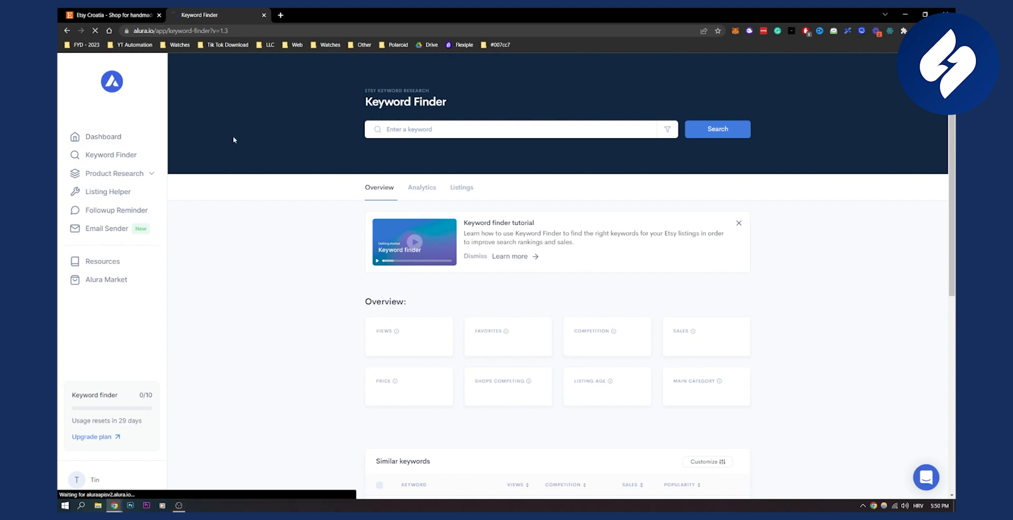
- Open Alura's Dashboard from the left sidebar to see the empty shop metrics
{"action": "left_click", "coordinate": [103, 137]}
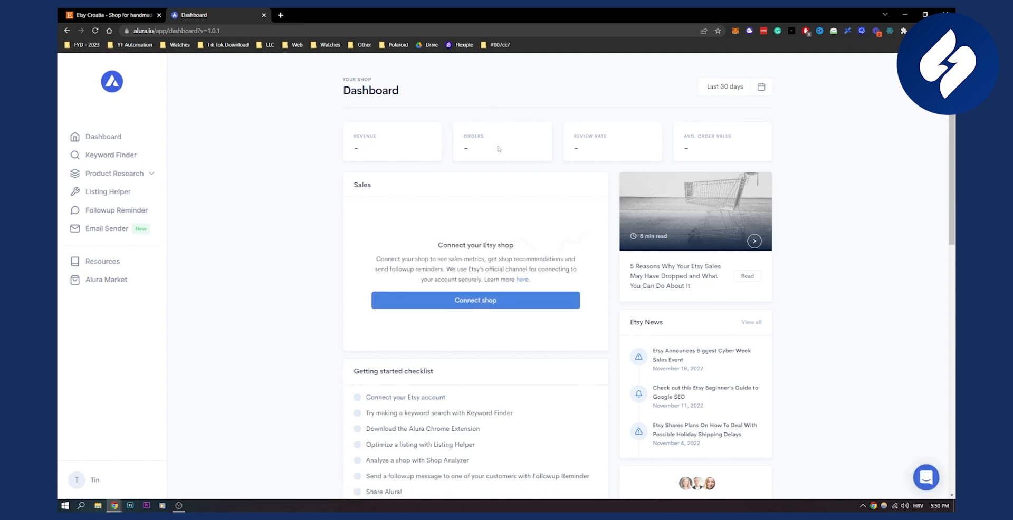
{"action": "mouse_move", "coordinate": [733, 138]}
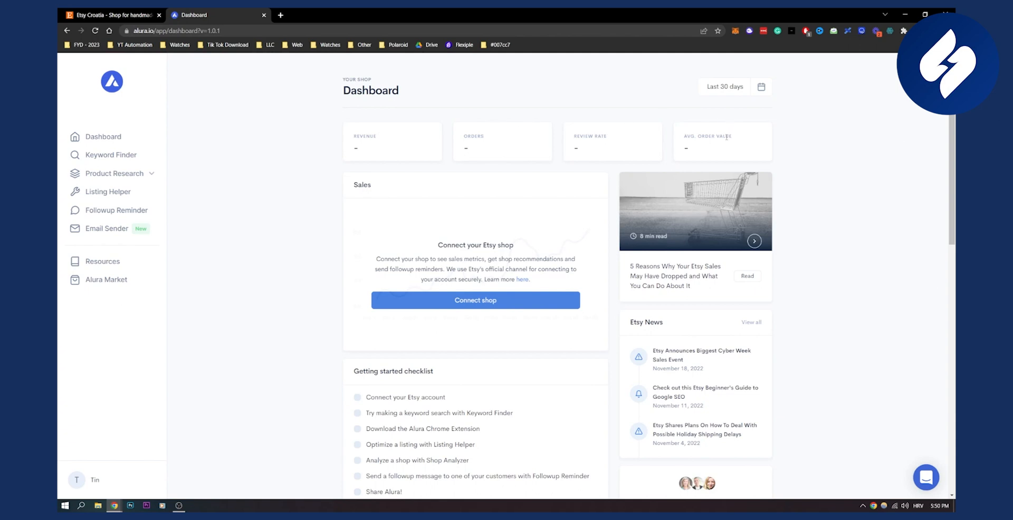
{"action": "mouse_move", "coordinate": [492, 308]}
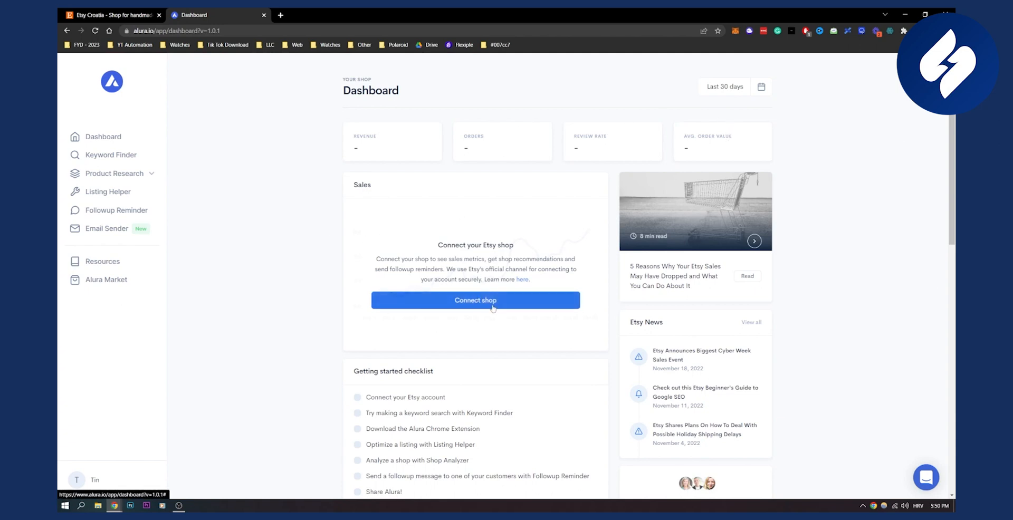
- Connect the ShopByTin Etsy shop, confirming the connection and granting Alura access on Etsy
{"action": "left_click", "coordinate": [475, 300]}
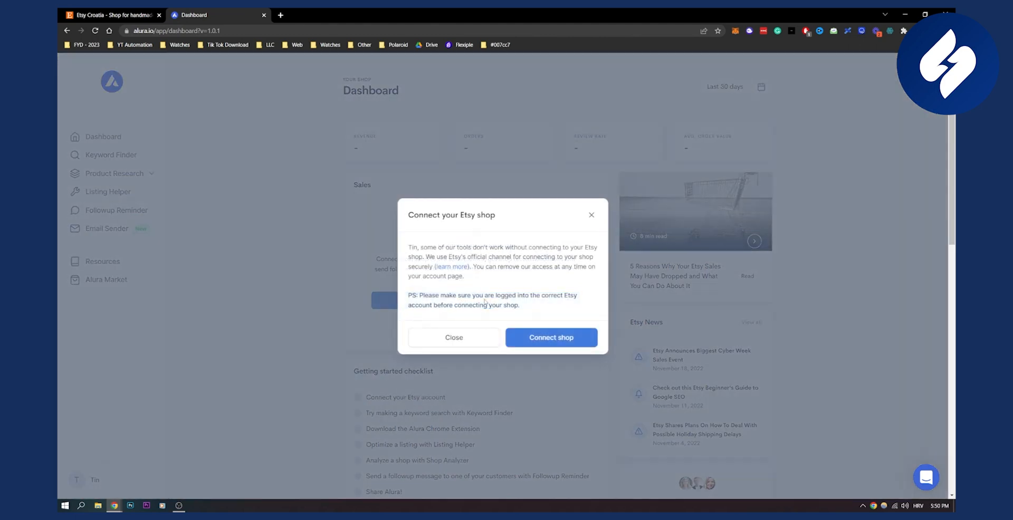
{"action": "left_click", "coordinate": [551, 337]}
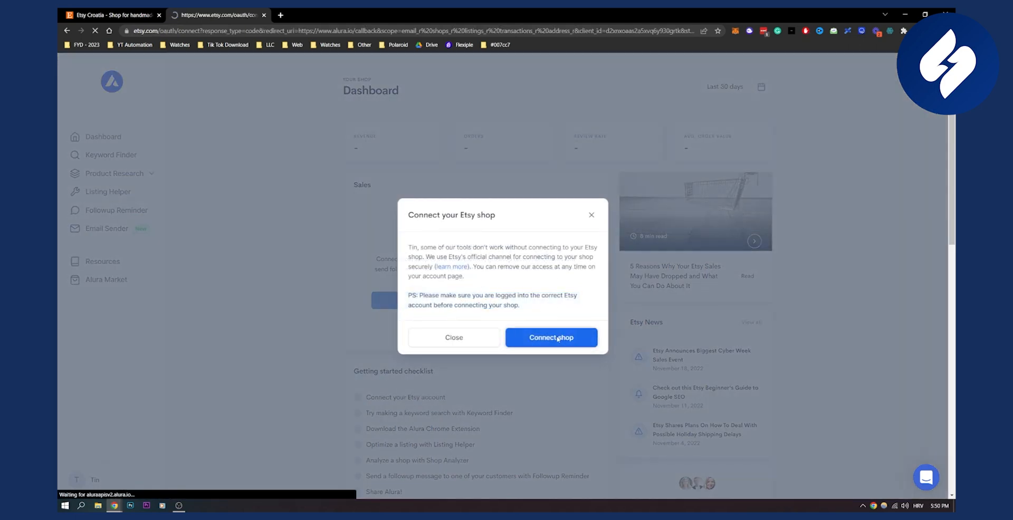
{"action": "left_click", "coordinate": [551, 338]}
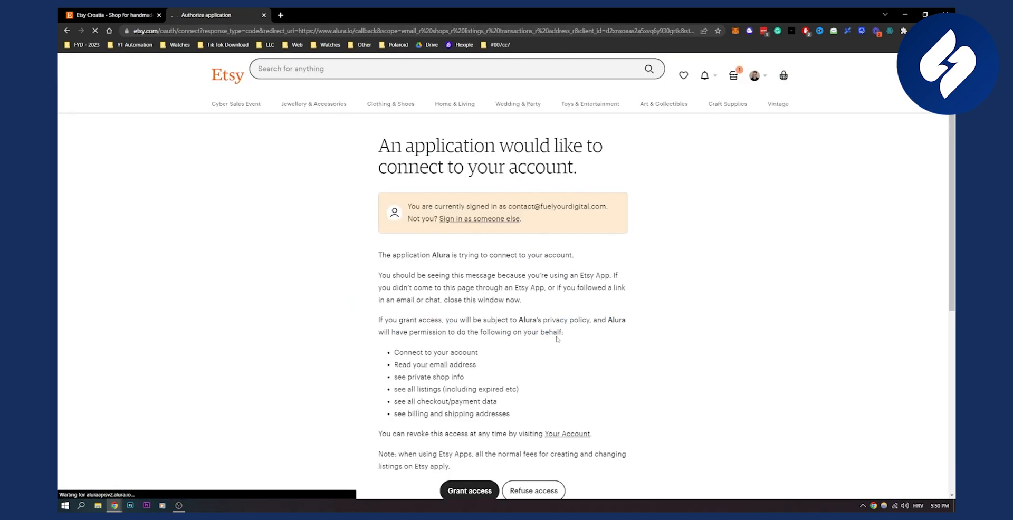
{"action": "scroll", "scroll_direction": "down", "scroll_amount": 3}
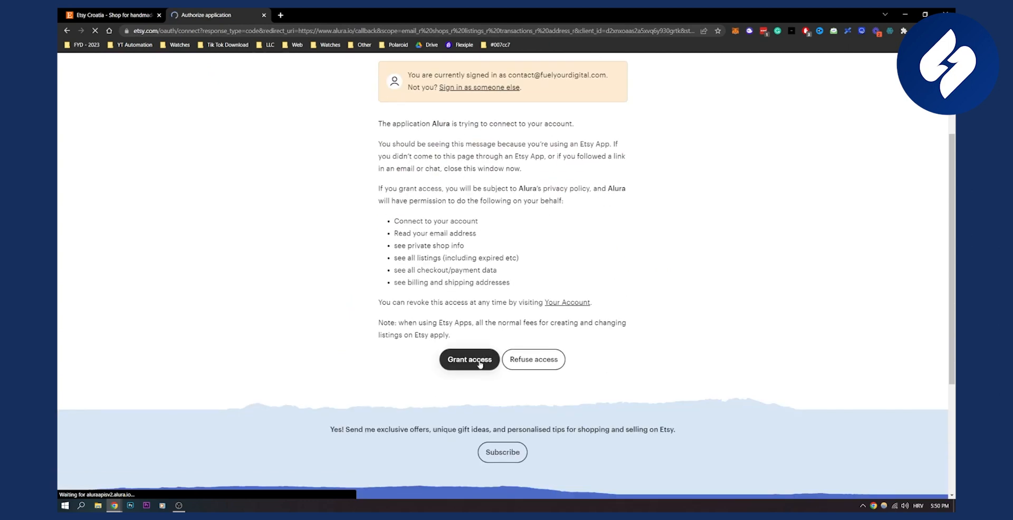
{"action": "left_click", "coordinate": [469, 359]}
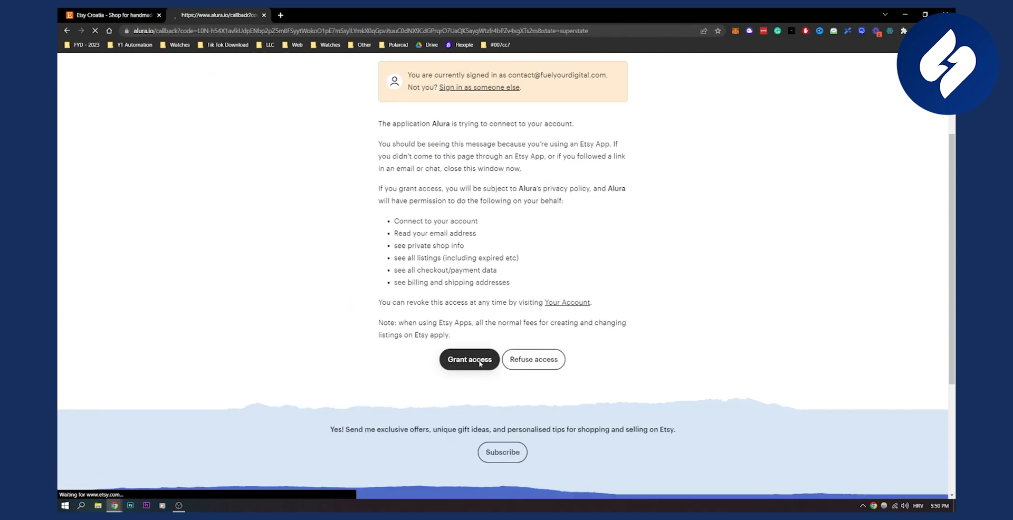
{"action": "left_click", "coordinate": [470, 359]}
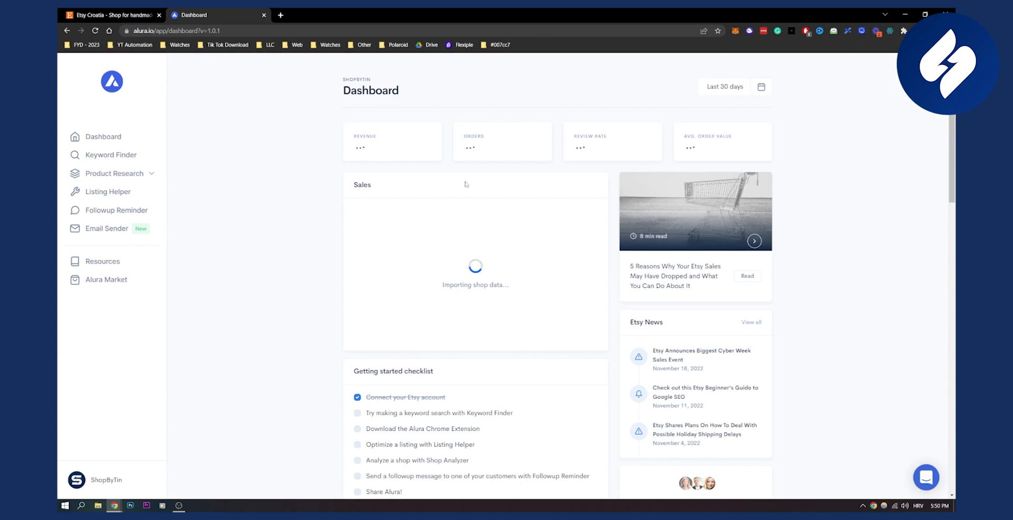
{"action": "mouse_move", "coordinate": [314, 290]}
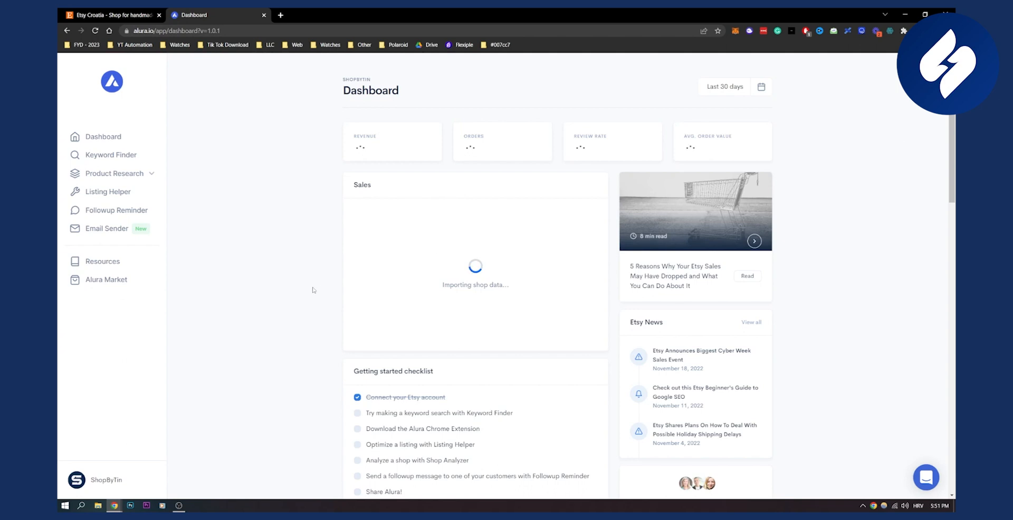
- Scroll through the ShopByTin dashboard's sales, follow-up customers, listings and holiday calendar sections
{"action": "scroll", "scroll_direction": "down", "scroll_amount": 3}
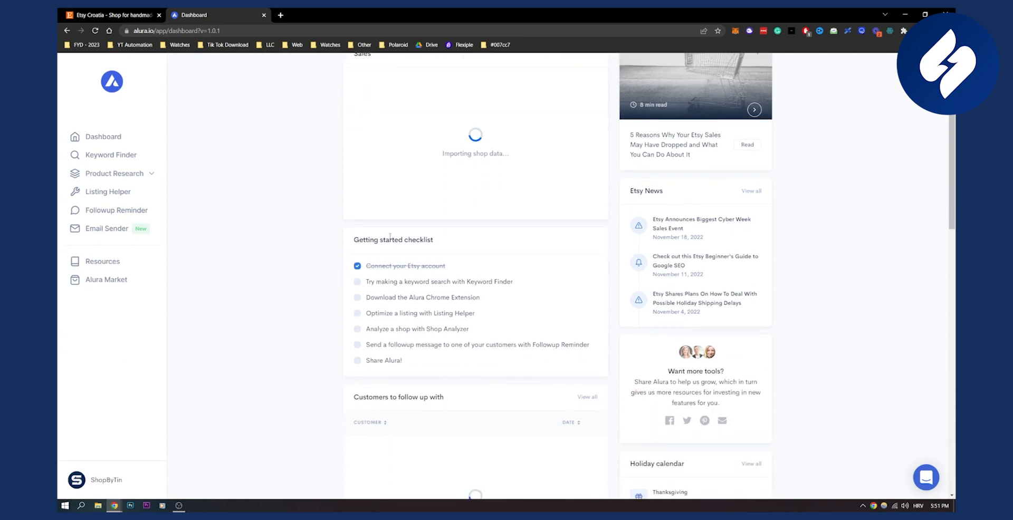
{"action": "mouse_move", "coordinate": [317, 289]}
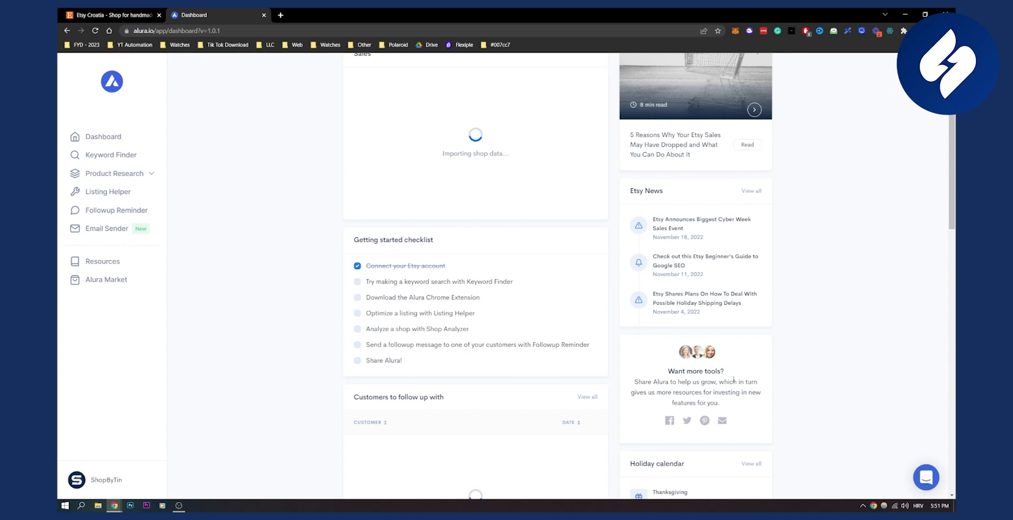
{"action": "mouse_move", "coordinate": [687, 421]}
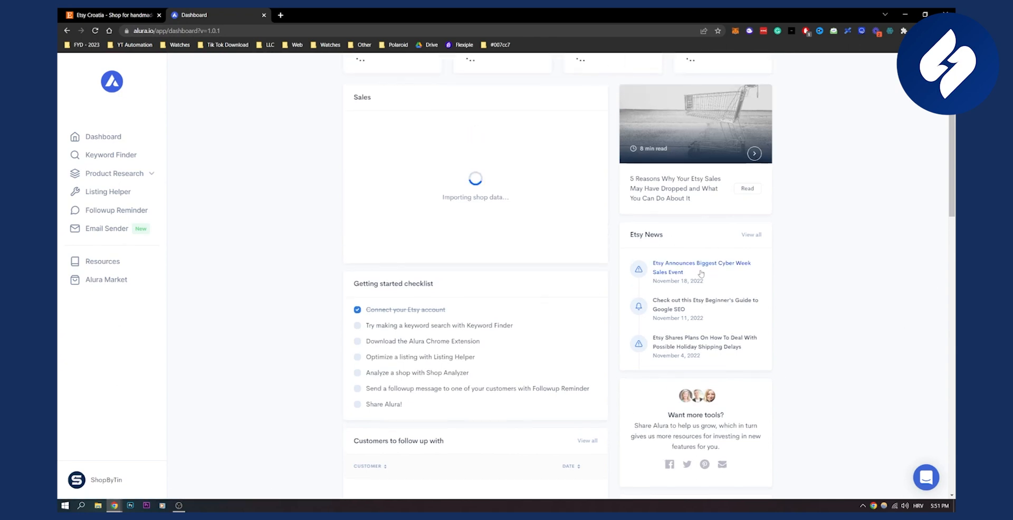
{"action": "mouse_move", "coordinate": [830, 296]}
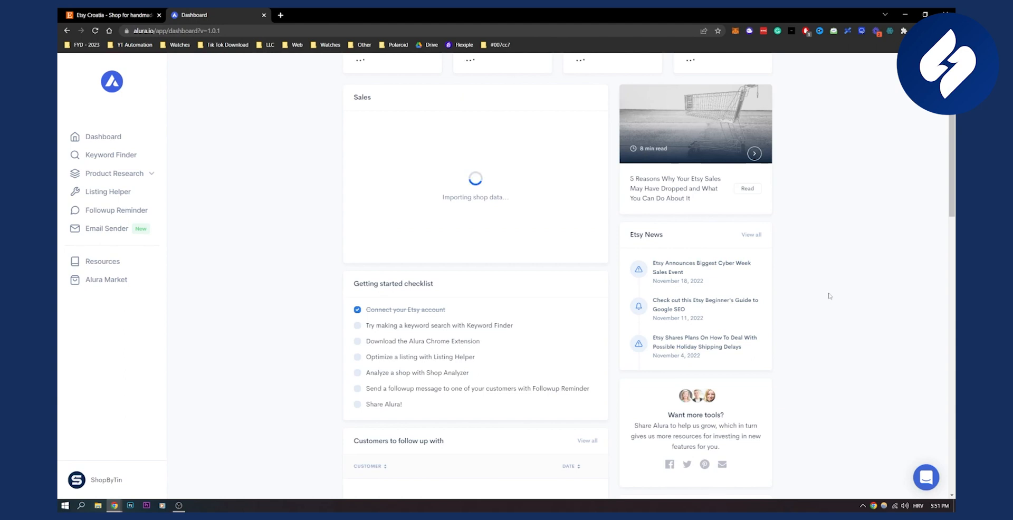
{"action": "scroll", "scroll_direction": "down", "scroll_amount": 3}
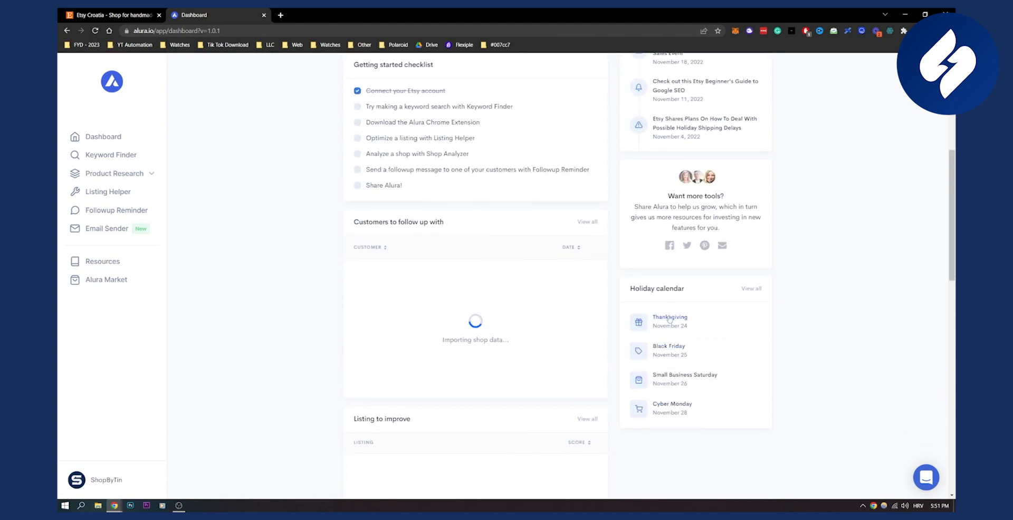
{"action": "scroll", "scroll_direction": "down", "scroll_amount": 3}
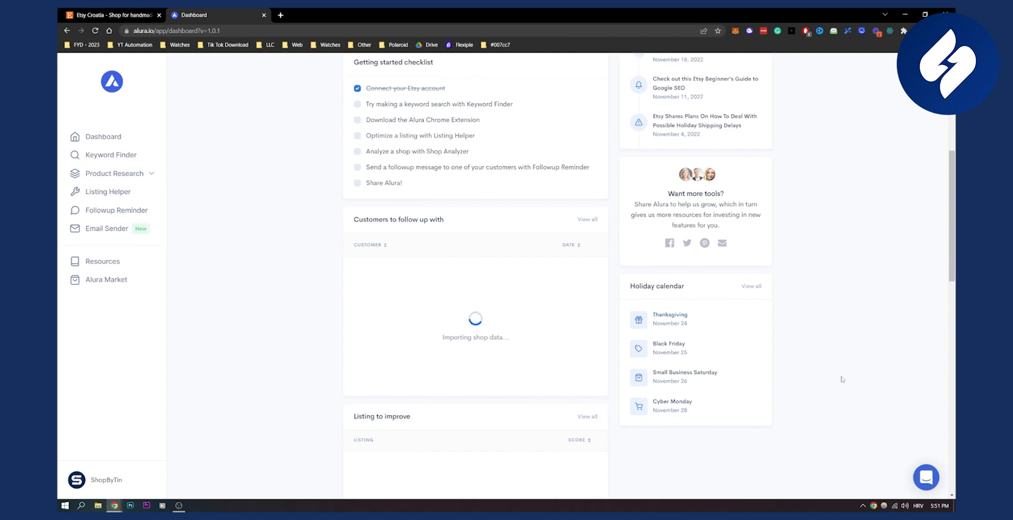
{"action": "scroll", "scroll_direction": "down", "scroll_amount": 3}
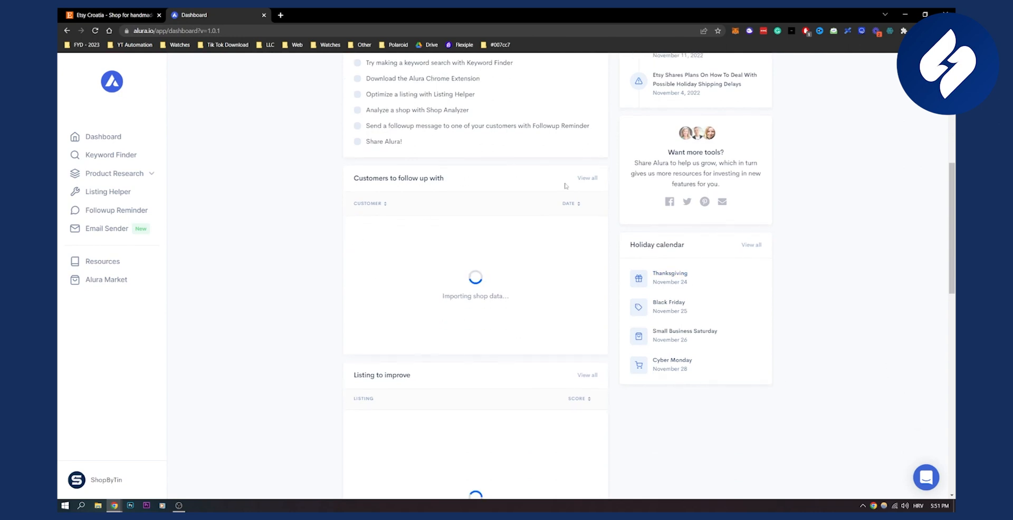
{"action": "scroll", "scroll_direction": "down", "scroll_amount": 3}
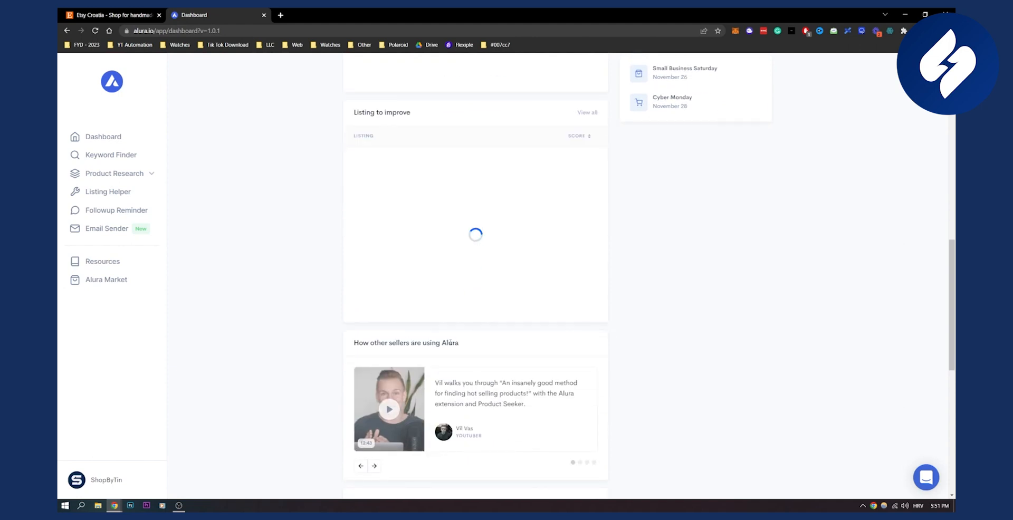
{"action": "scroll", "scroll_direction": "down", "scroll_amount": 3}
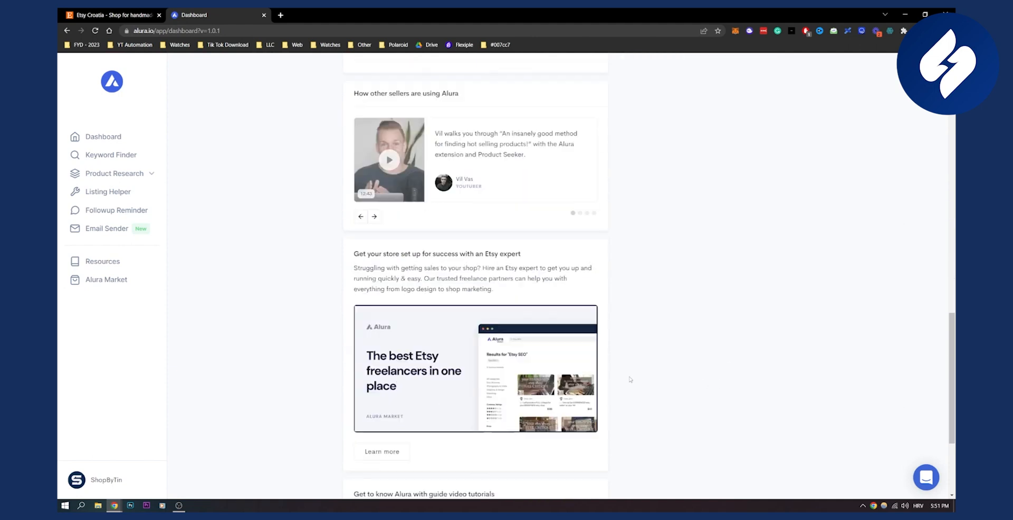
{"action": "scroll", "scroll_direction": "up", "scroll_amount": 3}
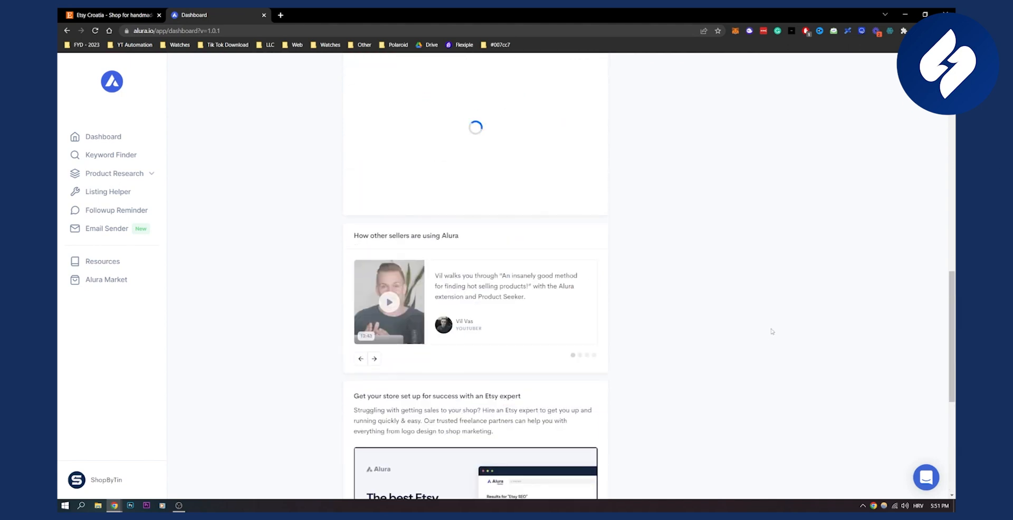
{"action": "scroll", "scroll_direction": "up", "scroll_amount": 3}
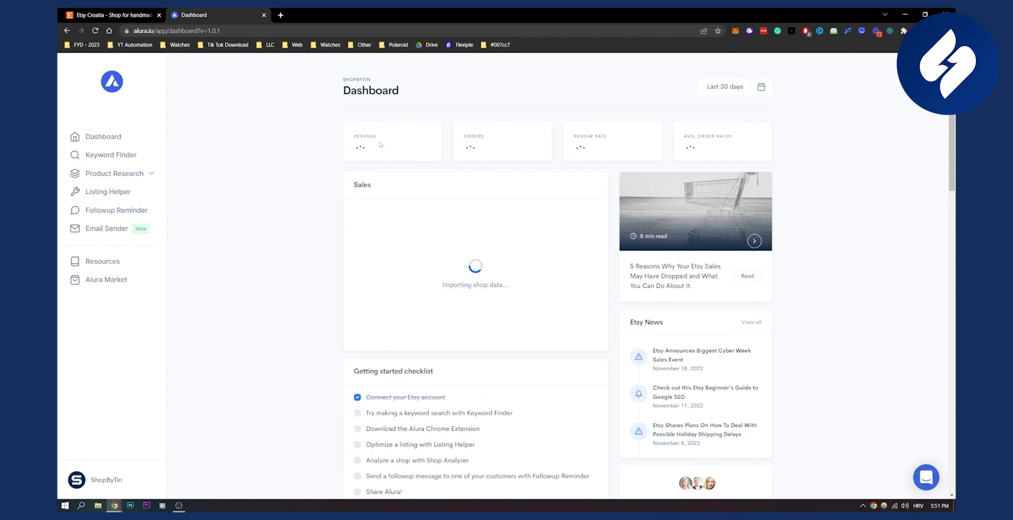
{"action": "mouse_move", "coordinate": [554, 139]}
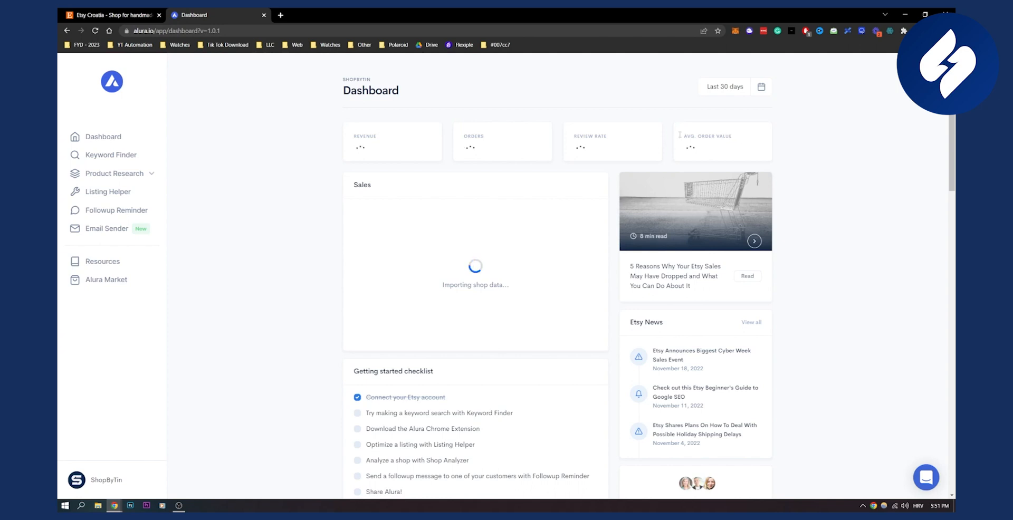
{"action": "left_click", "coordinate": [734, 87]}
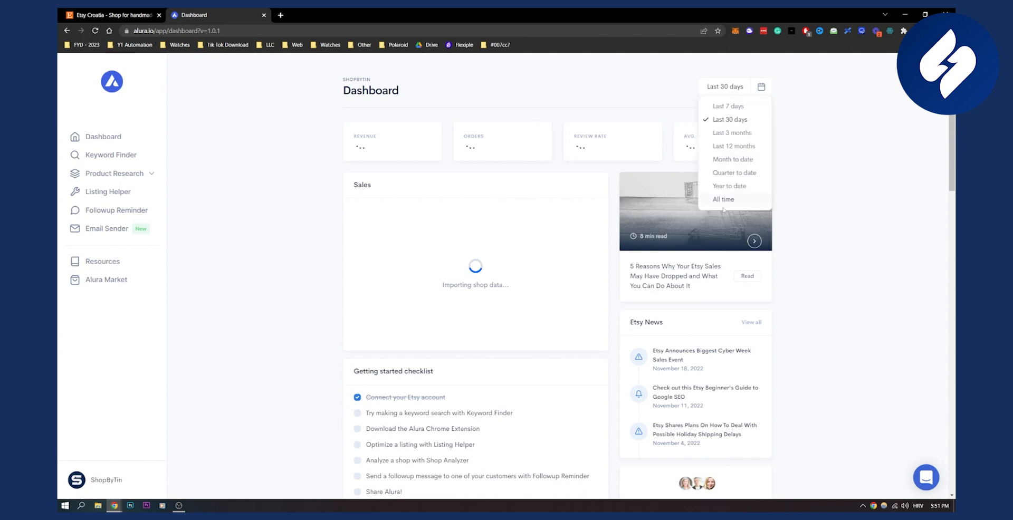
{"action": "left_click", "coordinate": [730, 119]}
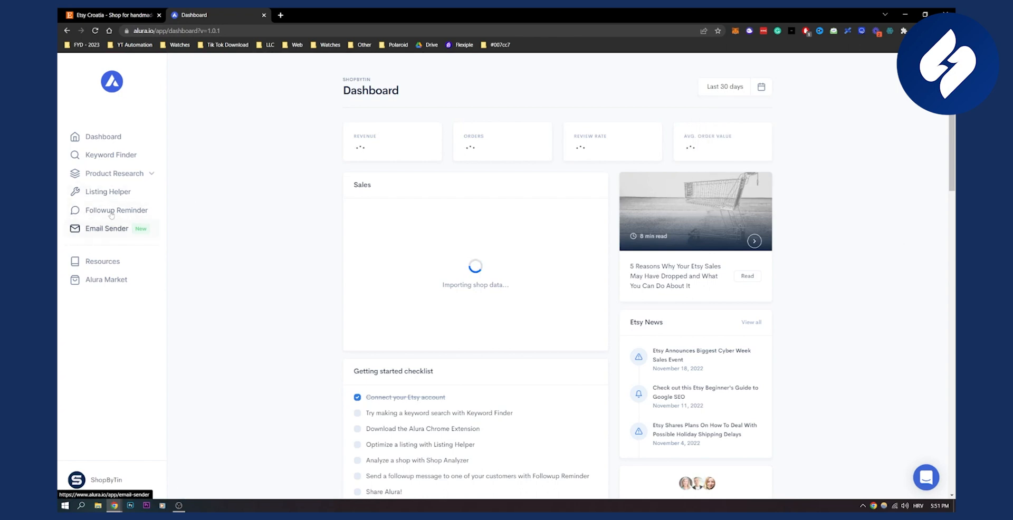
{"action": "mouse_move", "coordinate": [223, 176]}
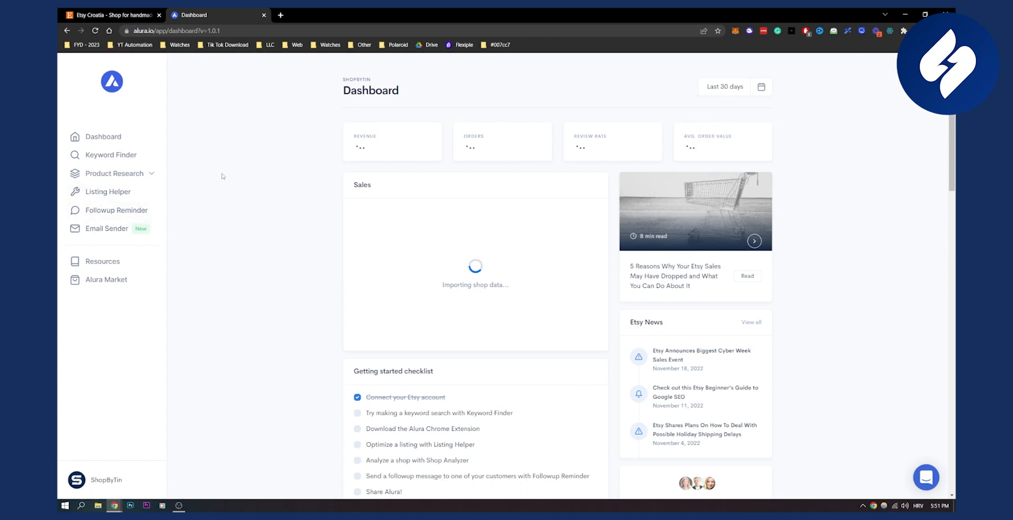
{"action": "mouse_move", "coordinate": [110, 156]}
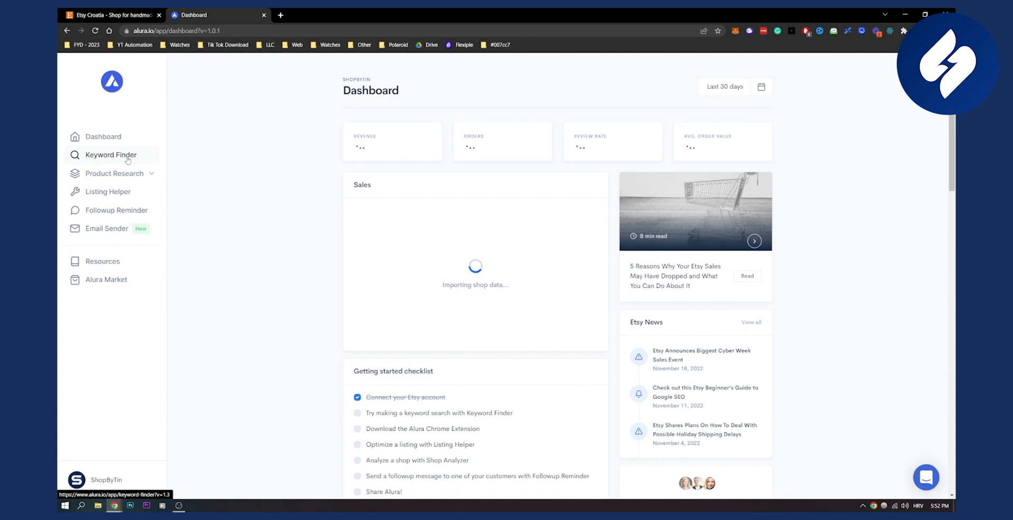
- Search 'business card template' in Keyword Finder, showing 1.7m views and 31,308 sales
{"action": "left_click", "coordinate": [110, 154]}
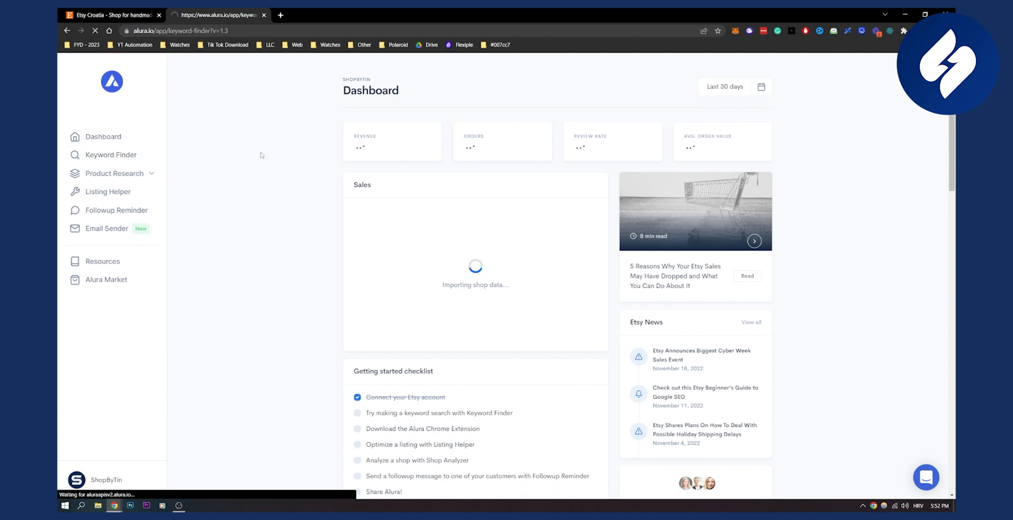
{"action": "left_click", "coordinate": [110, 155]}
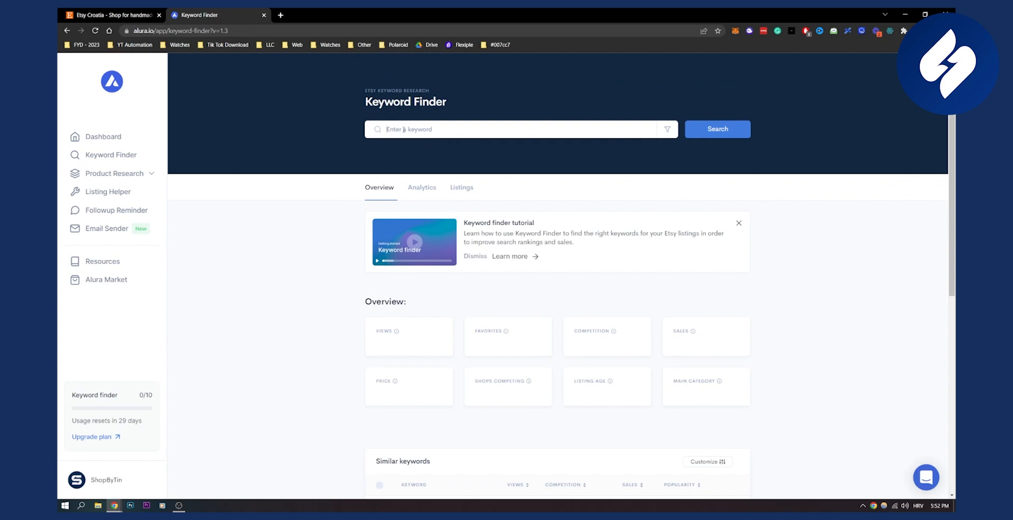
{"action": "type", "text": "busin"}
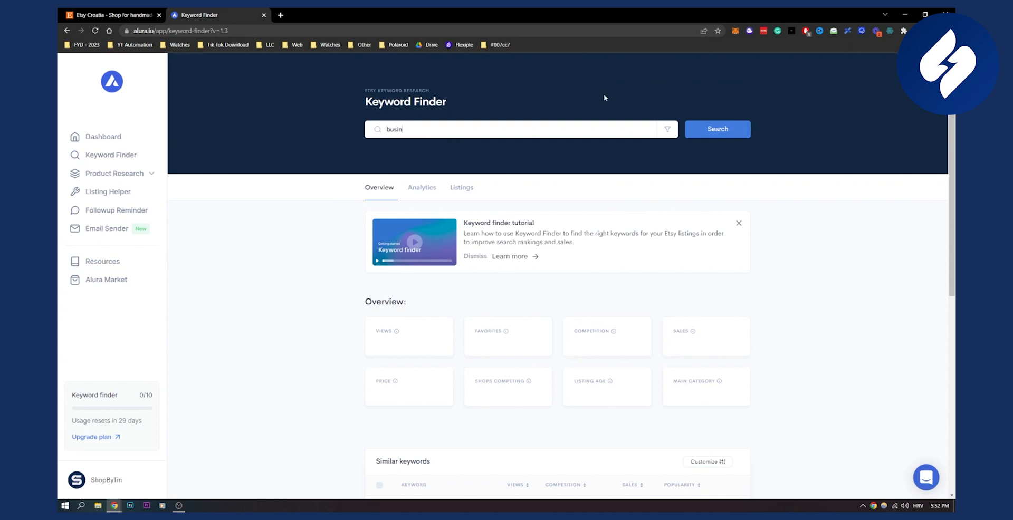
{"action": "type", "text": "business card rtemplate"}
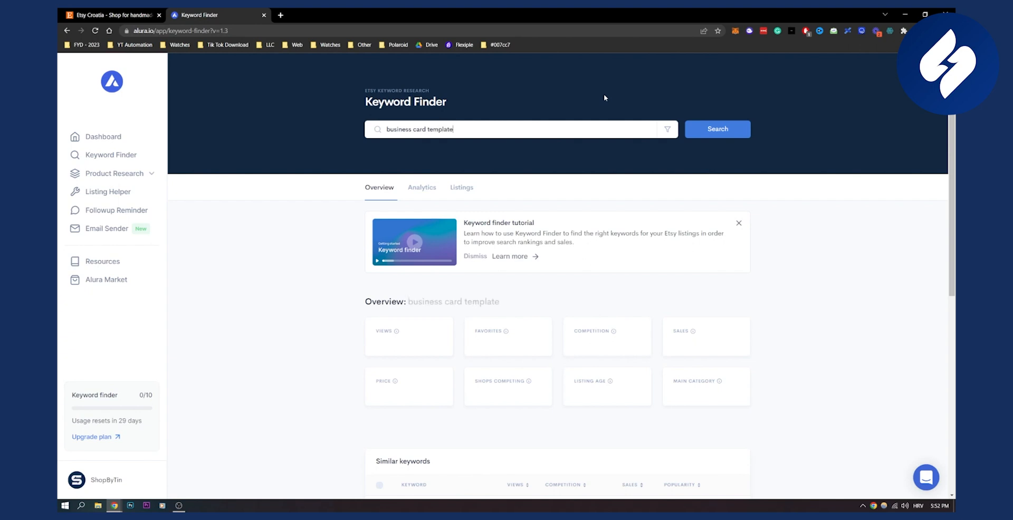
{"action": "left_click", "coordinate": [718, 130]}
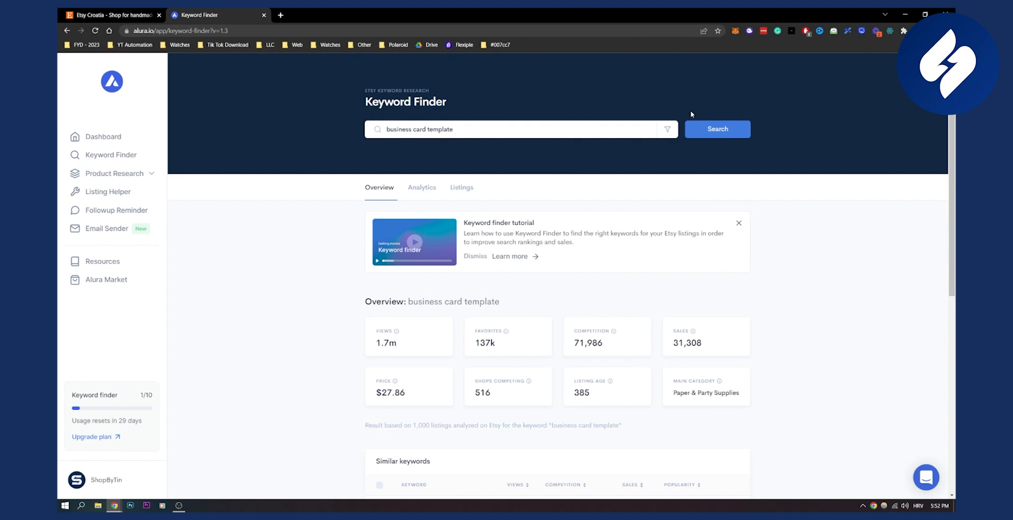
- Highlight the 516 competing shops figure and scroll to similar keywords like Business Card
{"action": "scroll", "scroll_direction": "down", "scroll_amount": 3}
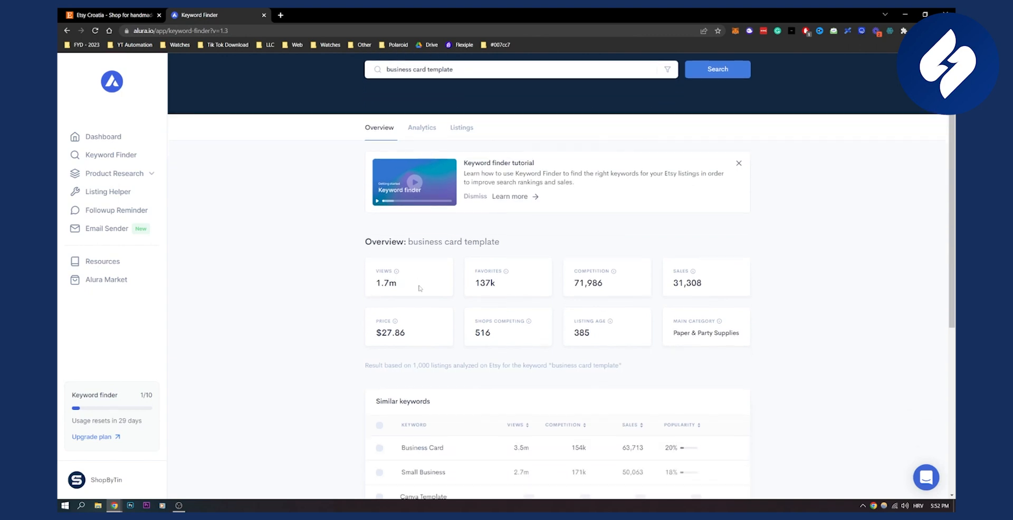
{"action": "scroll", "scroll_direction": "down", "scroll_amount": 3}
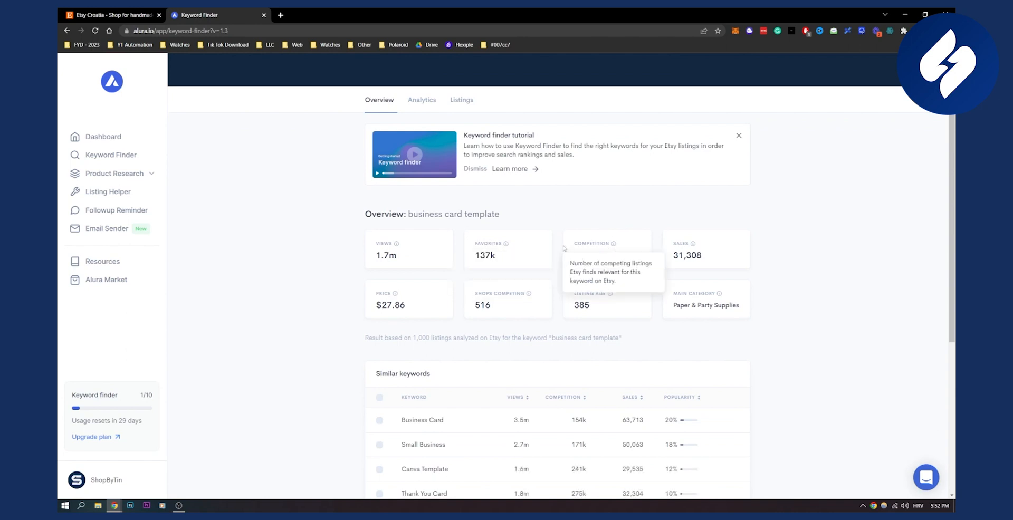
{"action": "mouse_move", "coordinate": [615, 246]}
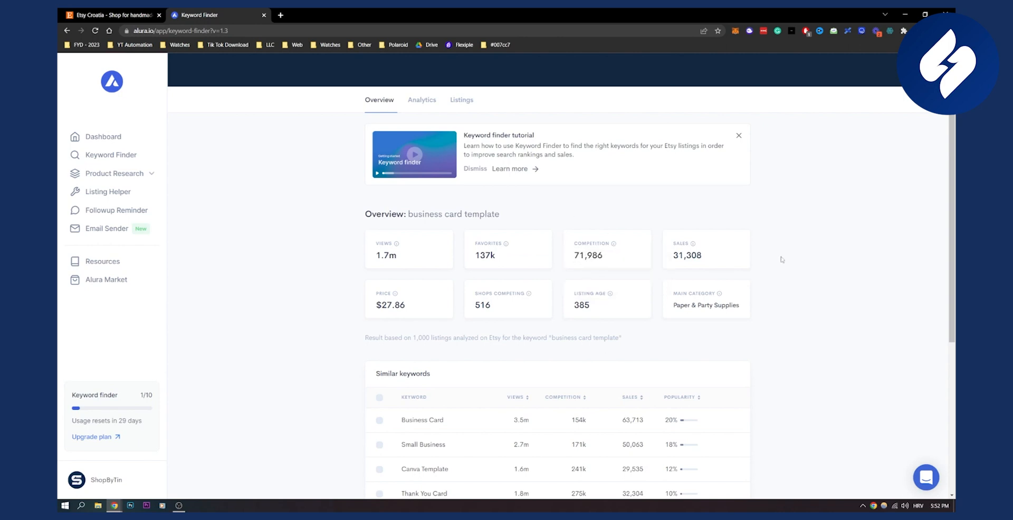
{"action": "mouse_move", "coordinate": [400, 326]}
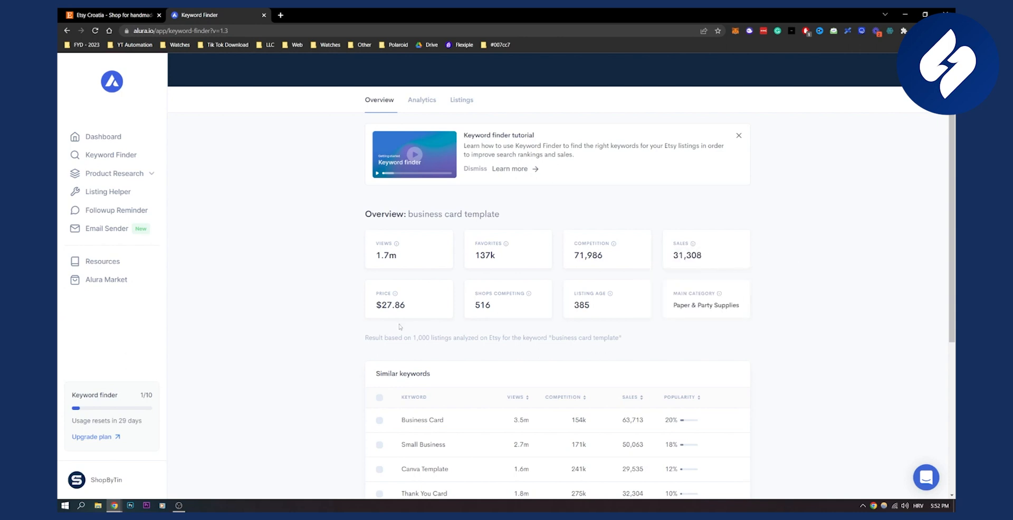
{"action": "double_click", "coordinate": [390, 305]}
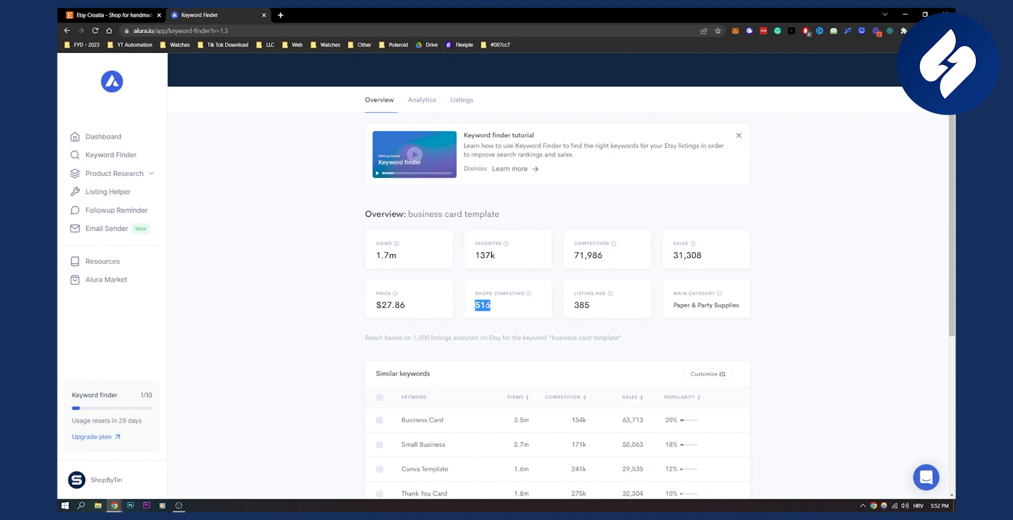
{"action": "scroll", "scroll_direction": "down", "scroll_amount": 3}
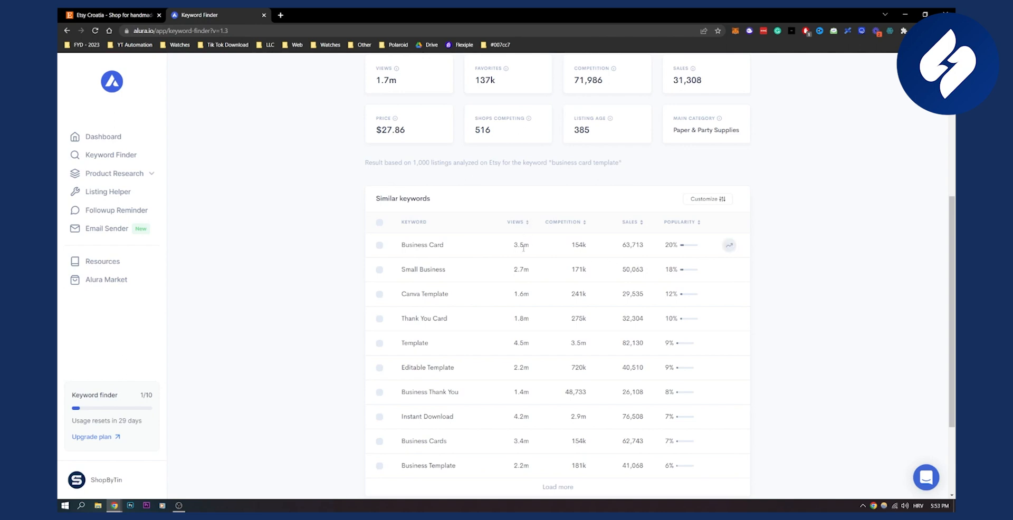
{"action": "mouse_move", "coordinate": [586, 261]}
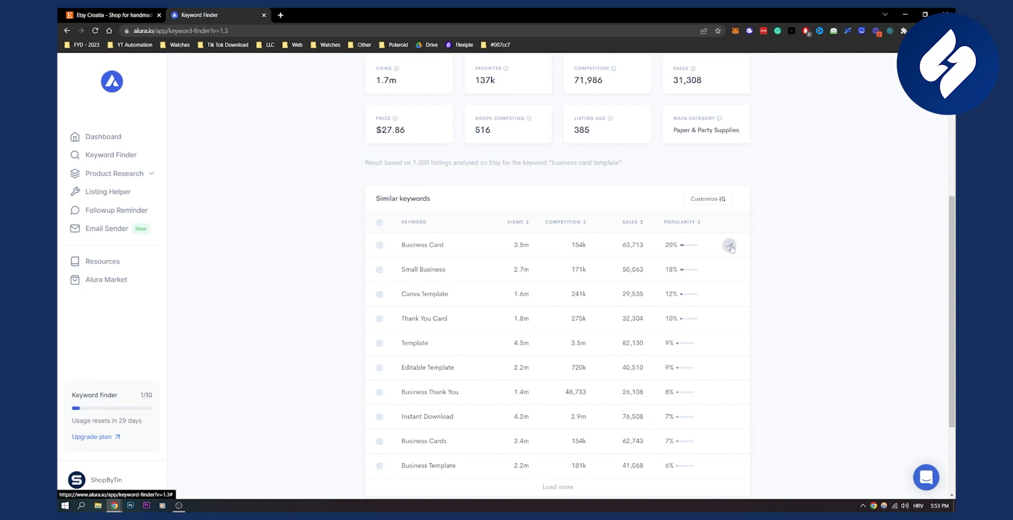
{"action": "left_click", "coordinate": [729, 246]}
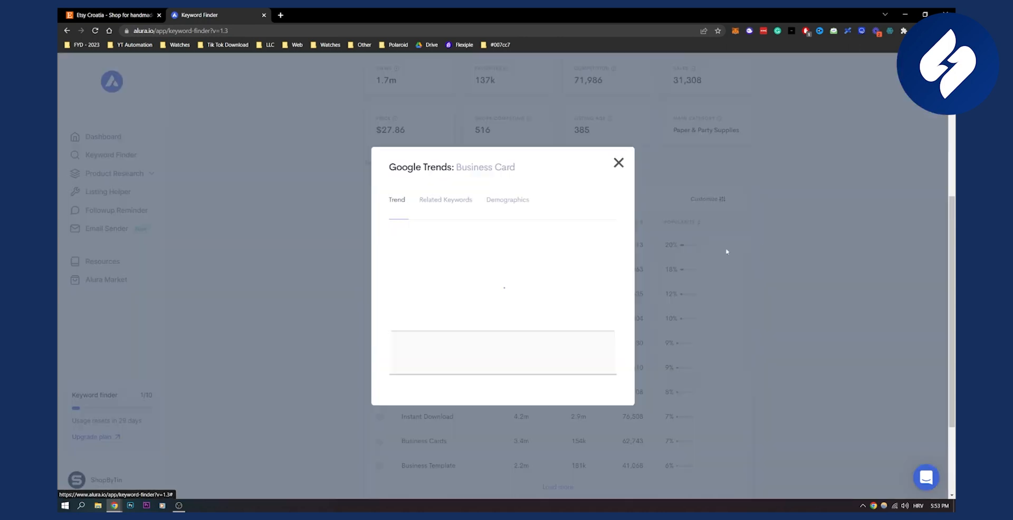
{"action": "mouse_move", "coordinate": [425, 313]}
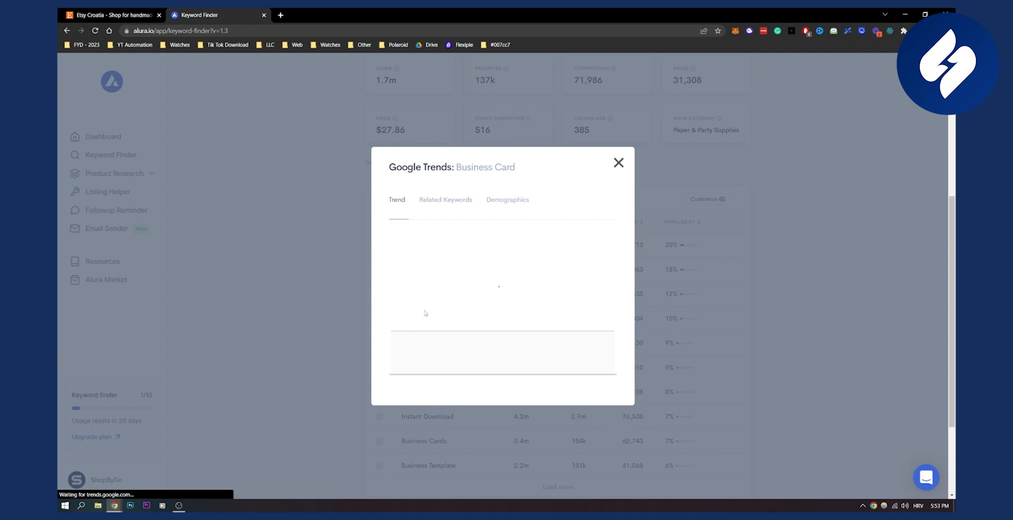
{"action": "mouse_move", "coordinate": [484, 197]}
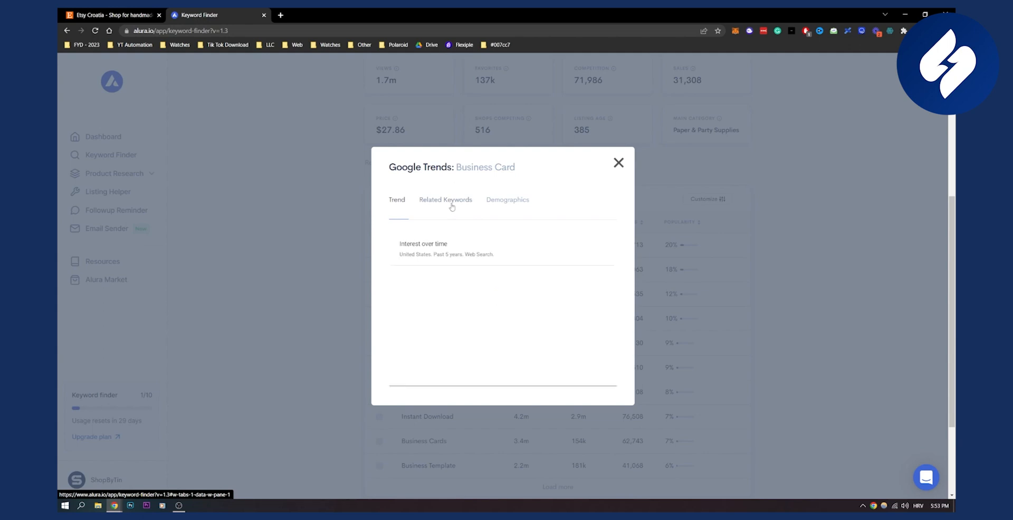
{"action": "left_click", "coordinate": [445, 200]}
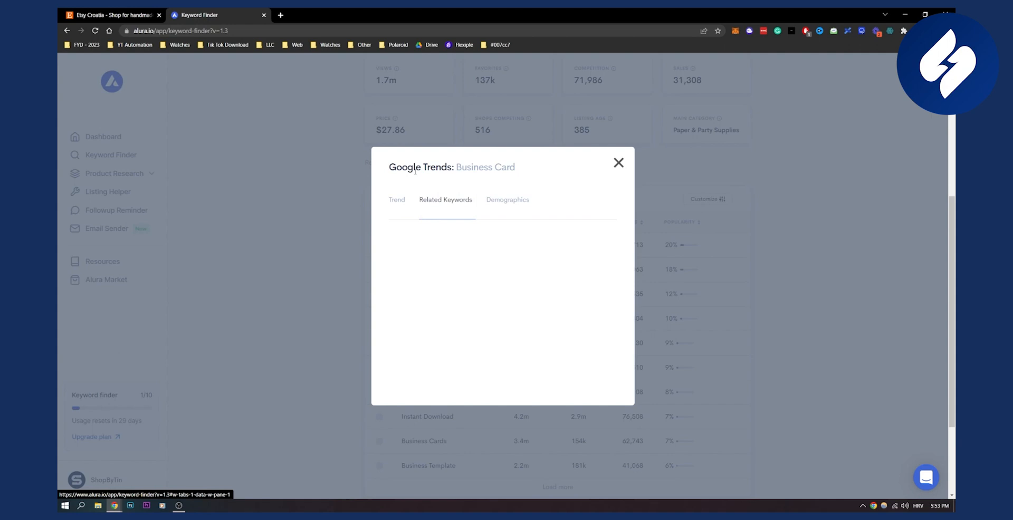
{"action": "left_click", "coordinate": [445, 200]}
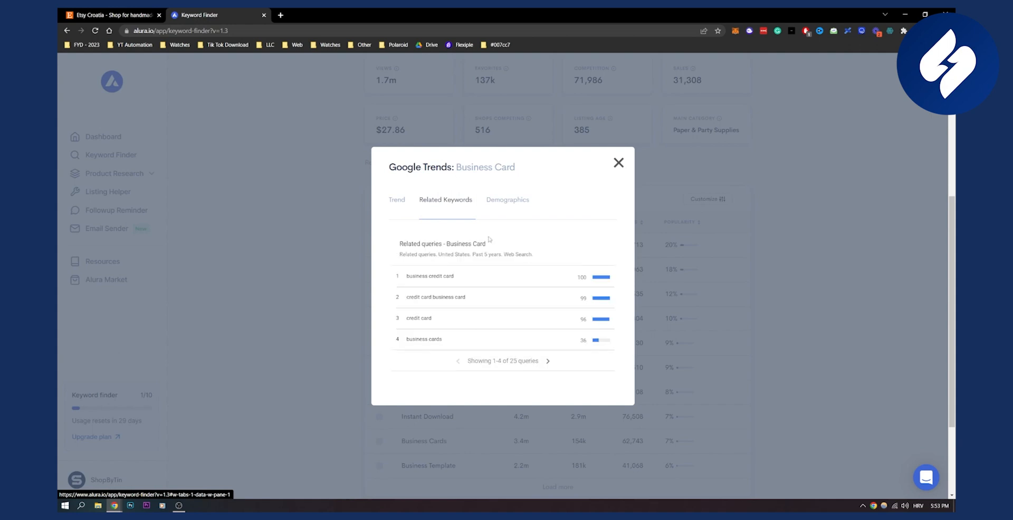
{"action": "mouse_move", "coordinate": [512, 202]}
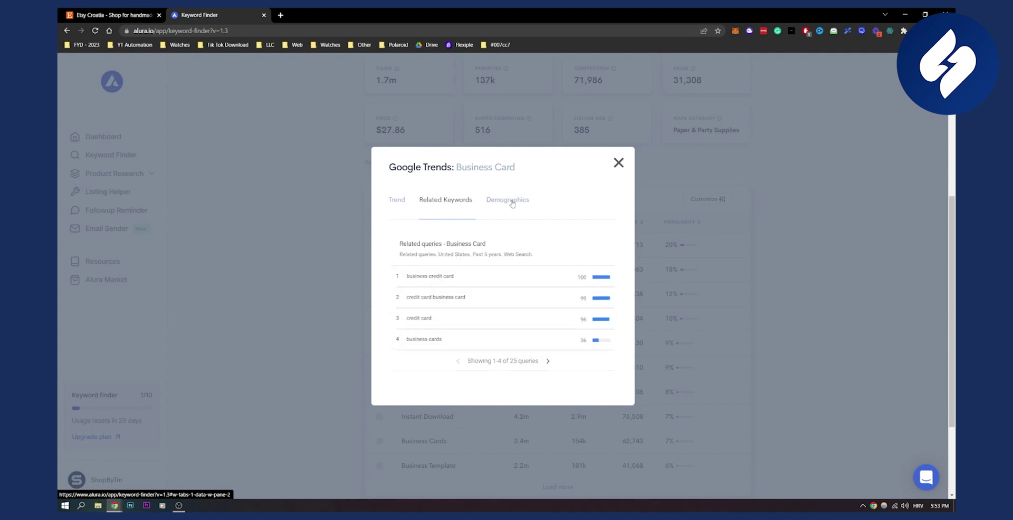
{"action": "left_click", "coordinate": [508, 200]}
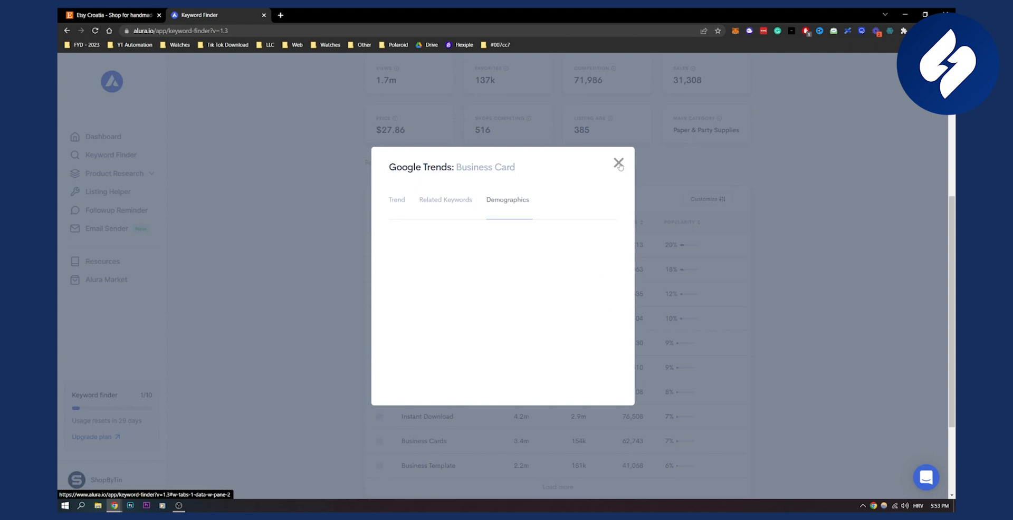
{"action": "left_click", "coordinate": [619, 161]}
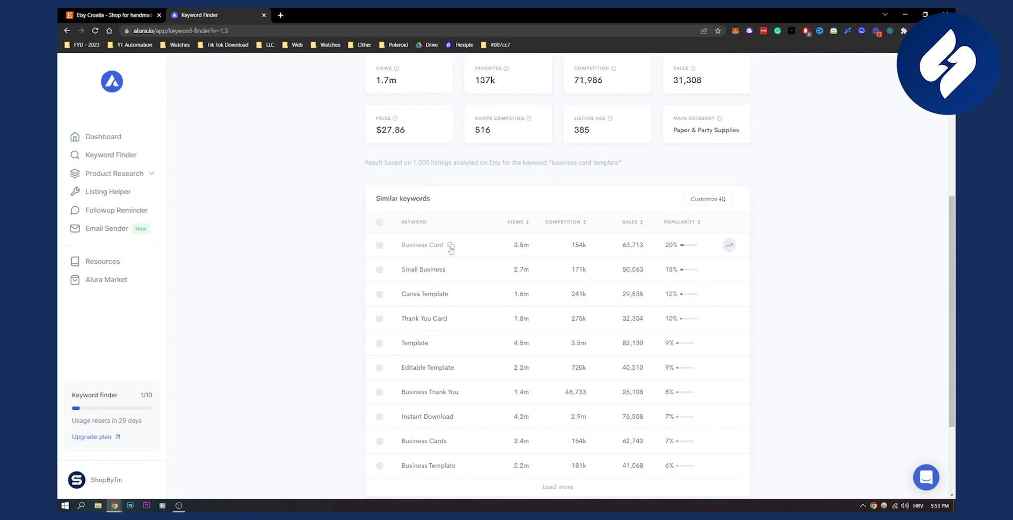
- Review Analytics: price range $0.50–$5,600 and top category Templates at 40%
{"action": "scroll", "scroll_direction": "down", "scroll_amount": 3}
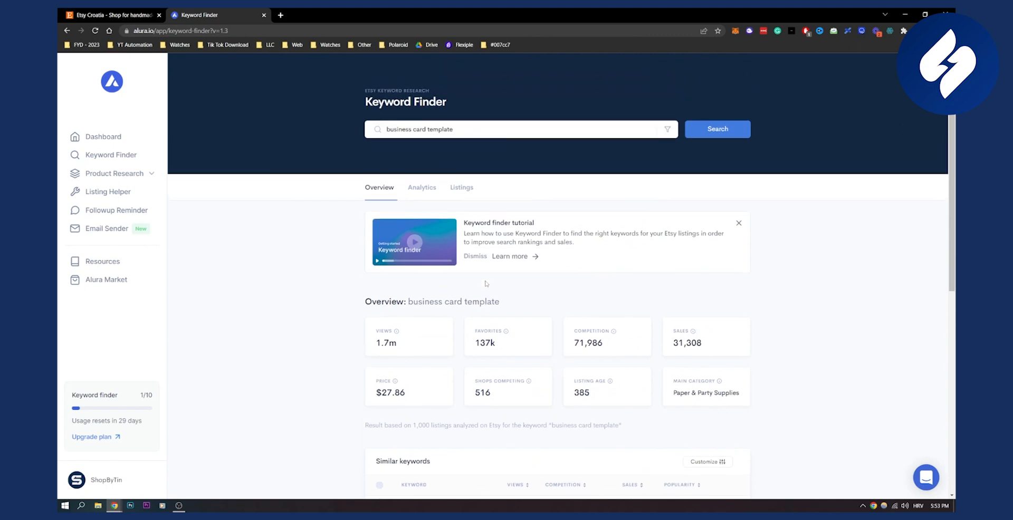
{"action": "left_click", "coordinate": [422, 187]}
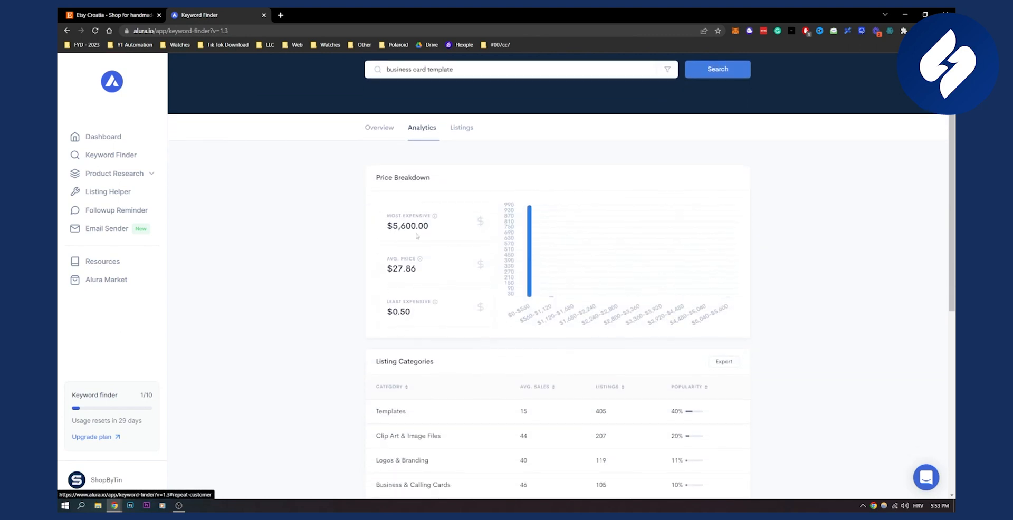
{"action": "scroll", "scroll_direction": "down", "scroll_amount": 3}
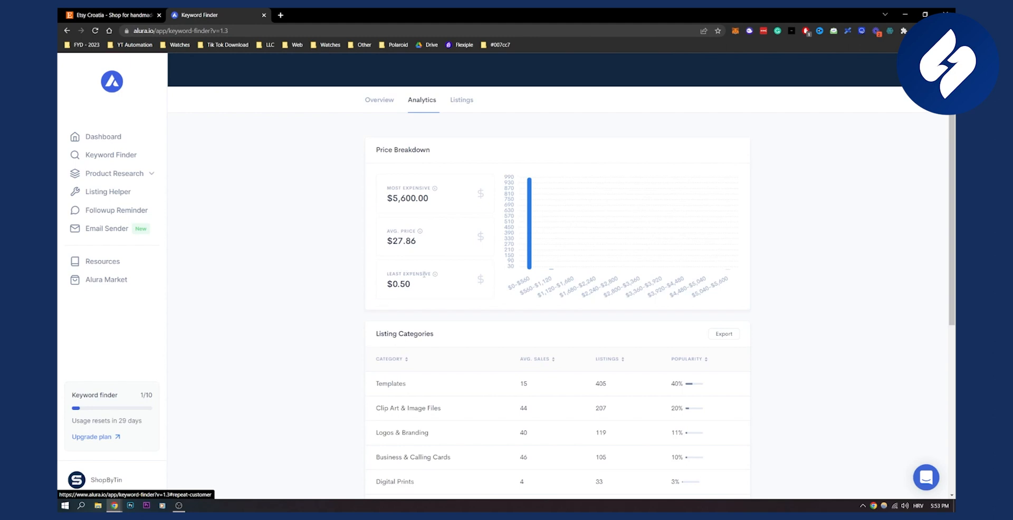
{"action": "scroll", "scroll_direction": "down", "scroll_amount": 3}
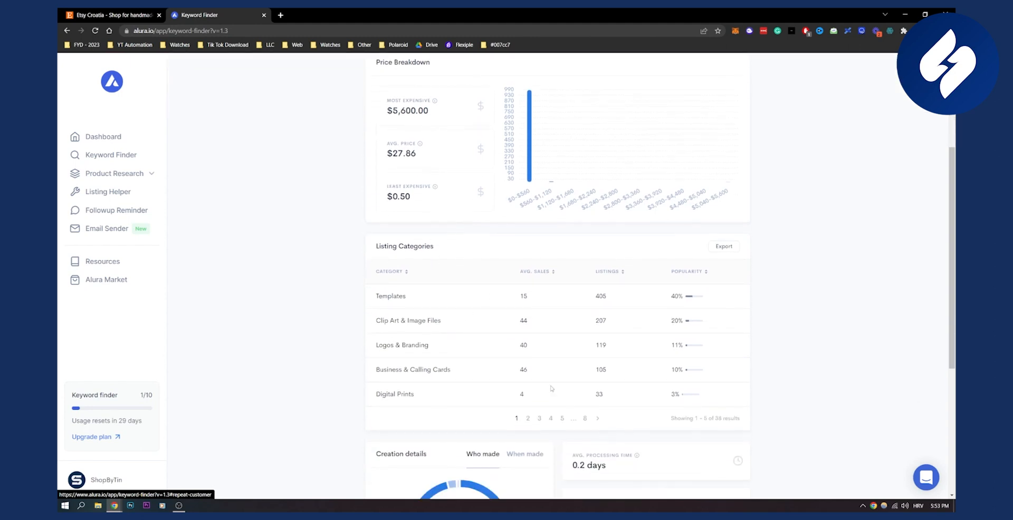
{"action": "scroll", "scroll_direction": "down", "scroll_amount": 3}
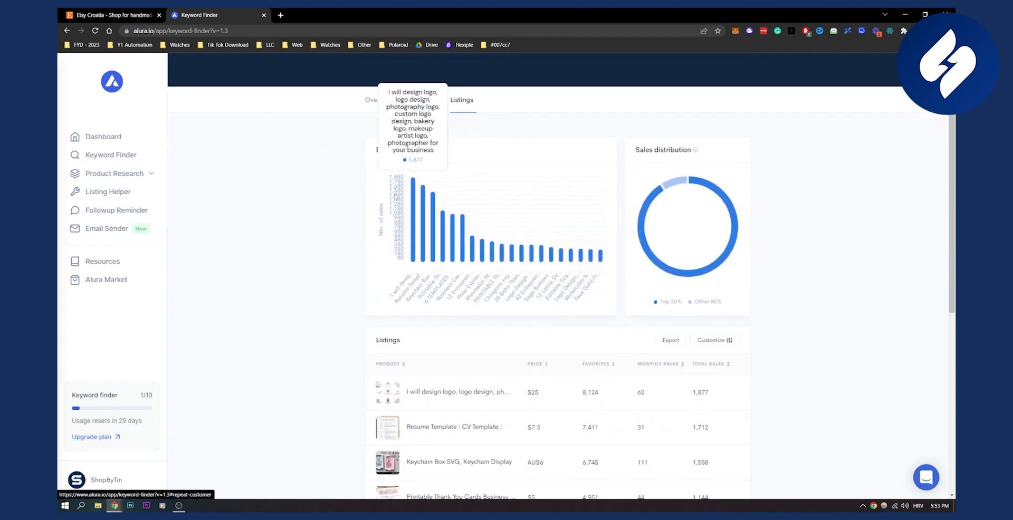
{"action": "scroll", "scroll_direction": "down", "scroll_amount": 3}
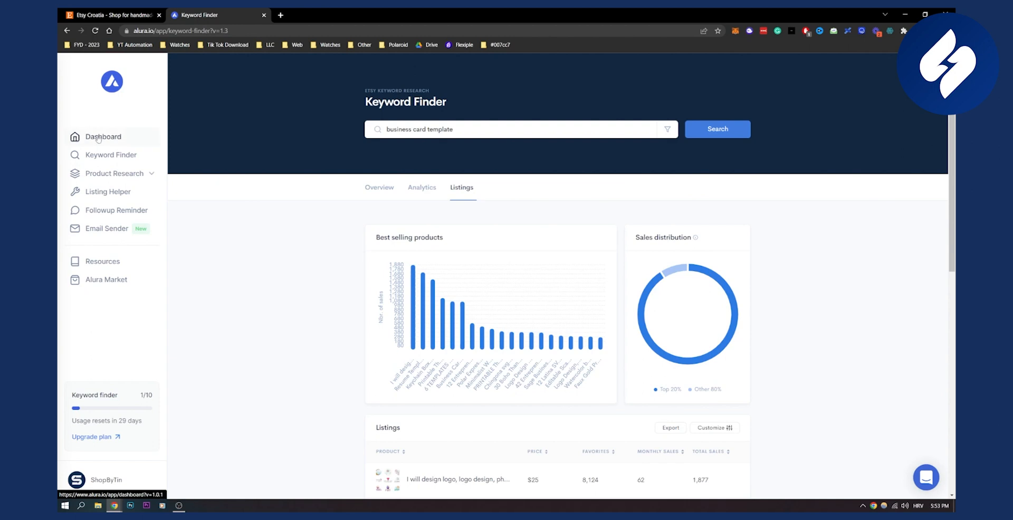
- Show the shop dashboard for the last 12 months: $498.00 revenue, 75 orders
{"action": "left_click", "coordinate": [103, 137]}
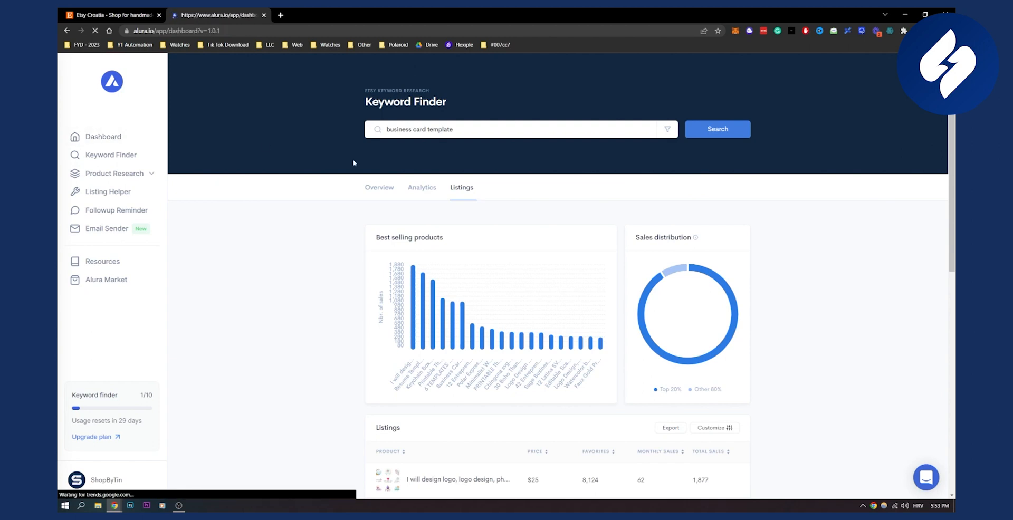
{"action": "left_click", "coordinate": [103, 137]}
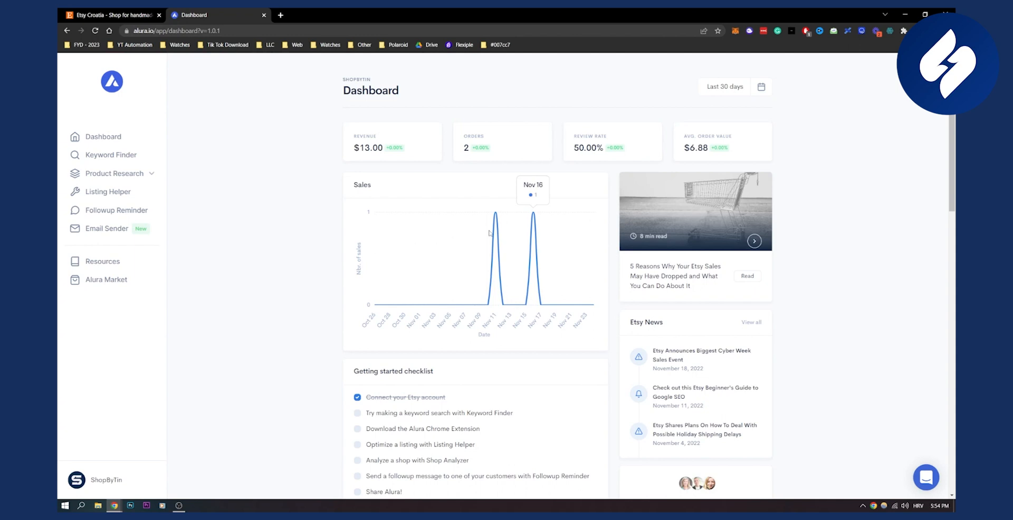
{"action": "left_click", "coordinate": [724, 86]}
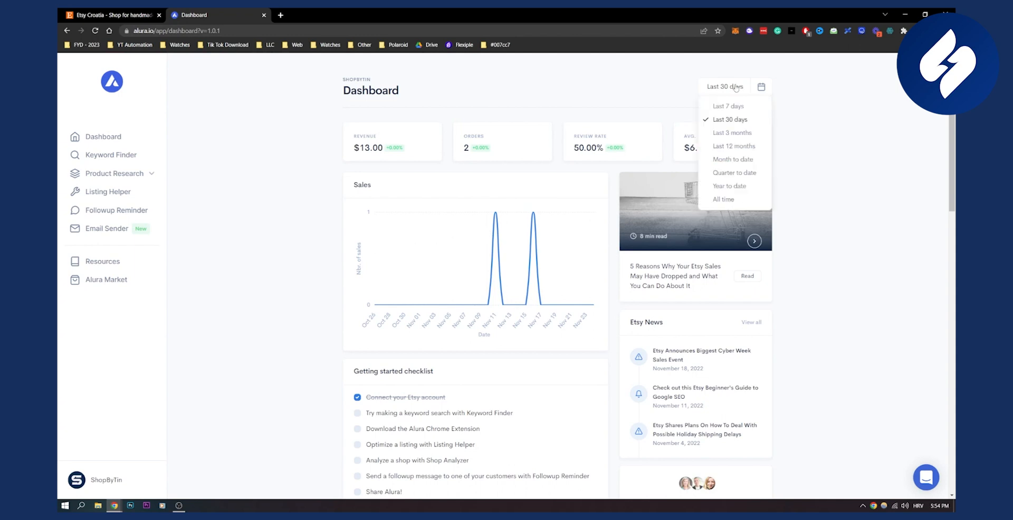
{"action": "left_click", "coordinate": [732, 133]}
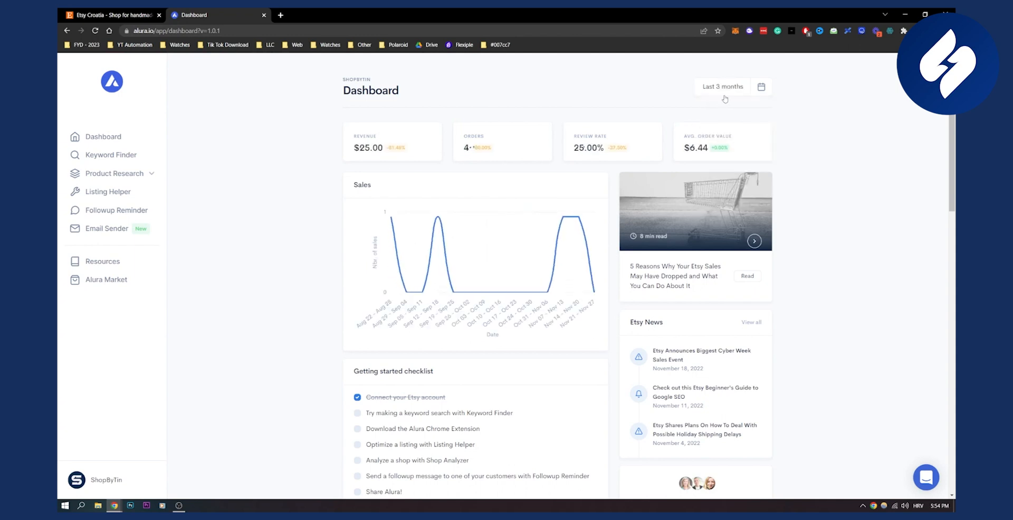
{"action": "left_click", "coordinate": [723, 87]}
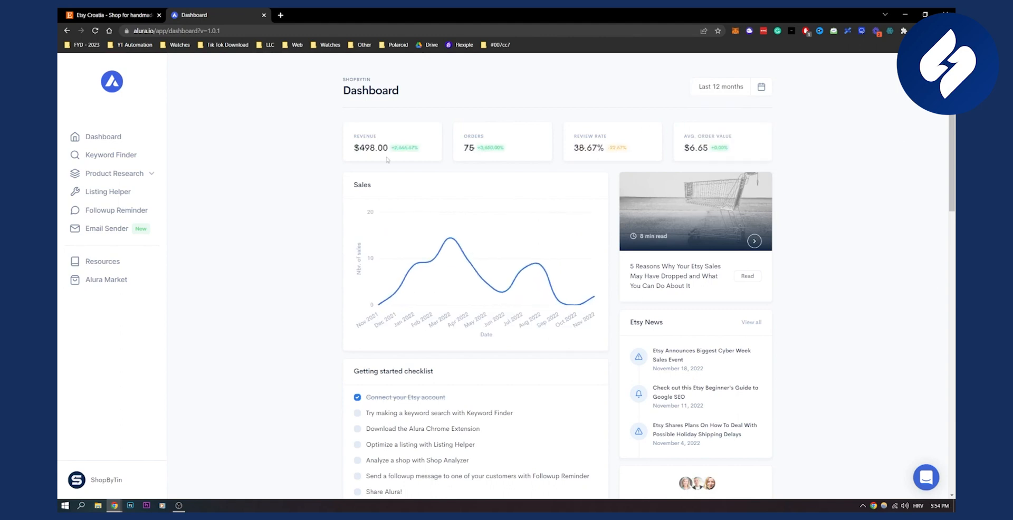
{"action": "mouse_move", "coordinate": [507, 226]}
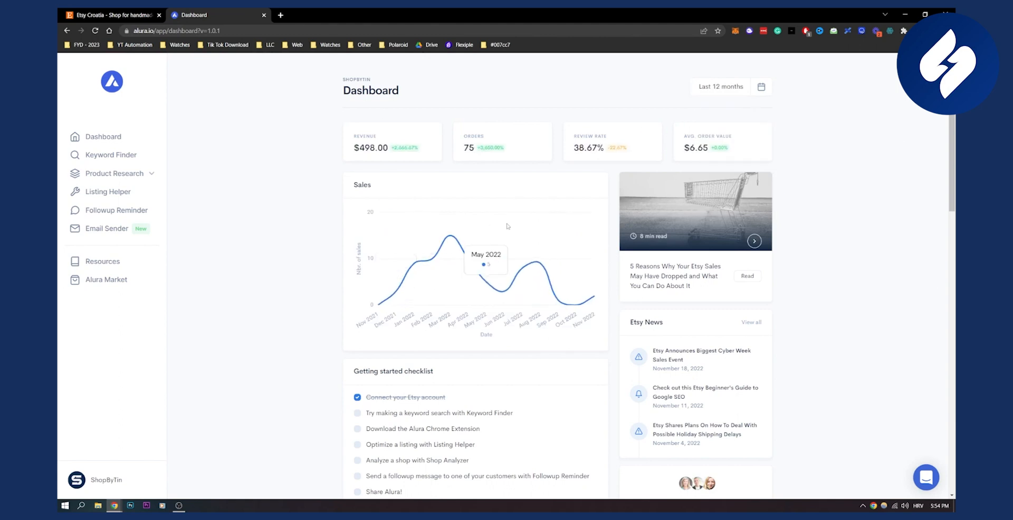
{"action": "mouse_move", "coordinate": [331, 285]}
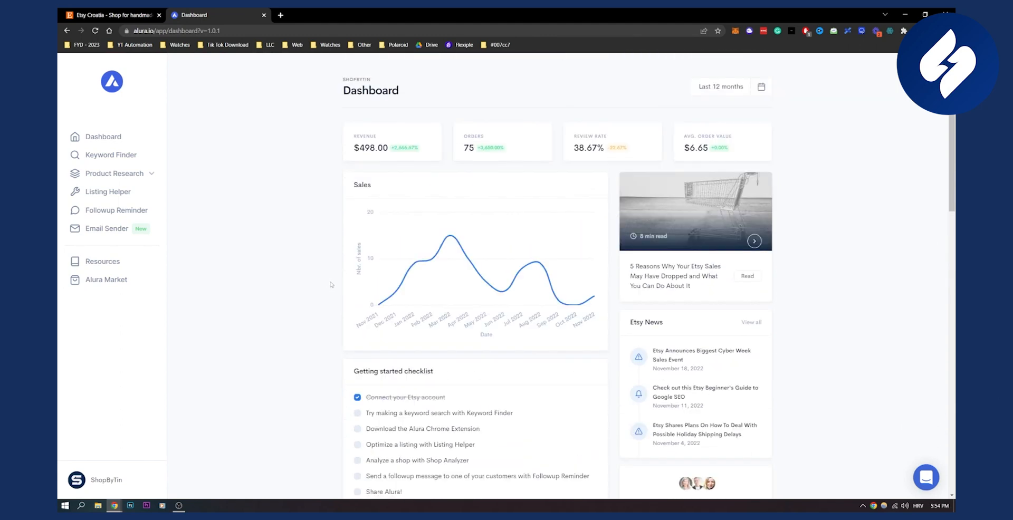